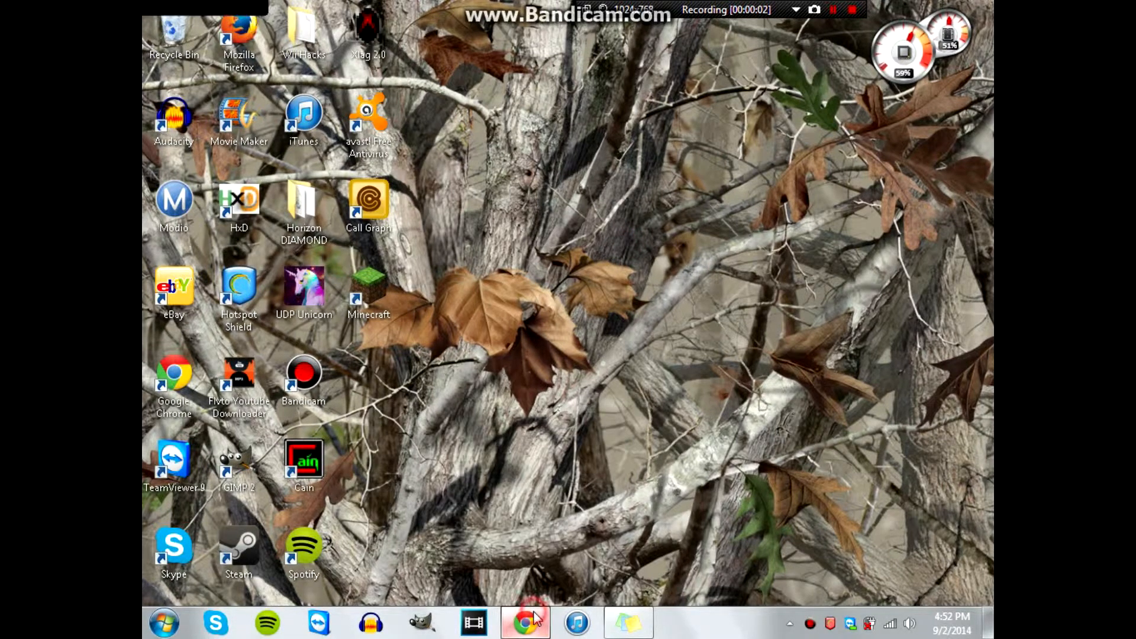
Step: Bring up Chrome with the Weebly editor and look over the home page's game buttons
{"action": "left_click", "coordinate": [524, 622]}
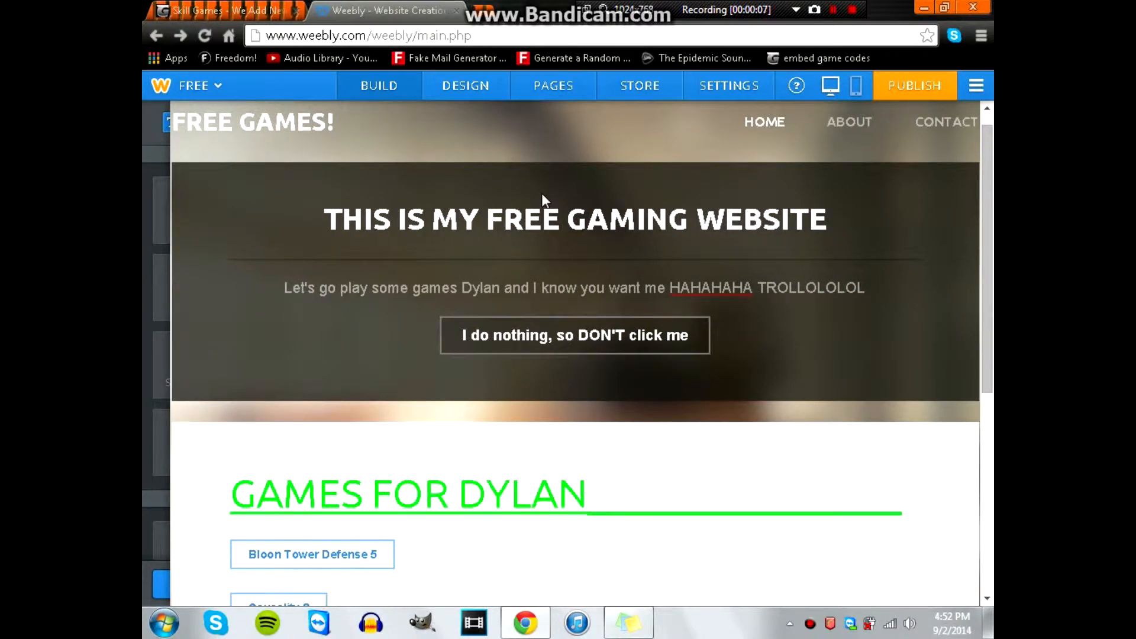
{"action": "scroll", "scroll_direction": "down", "scroll_amount": 3}
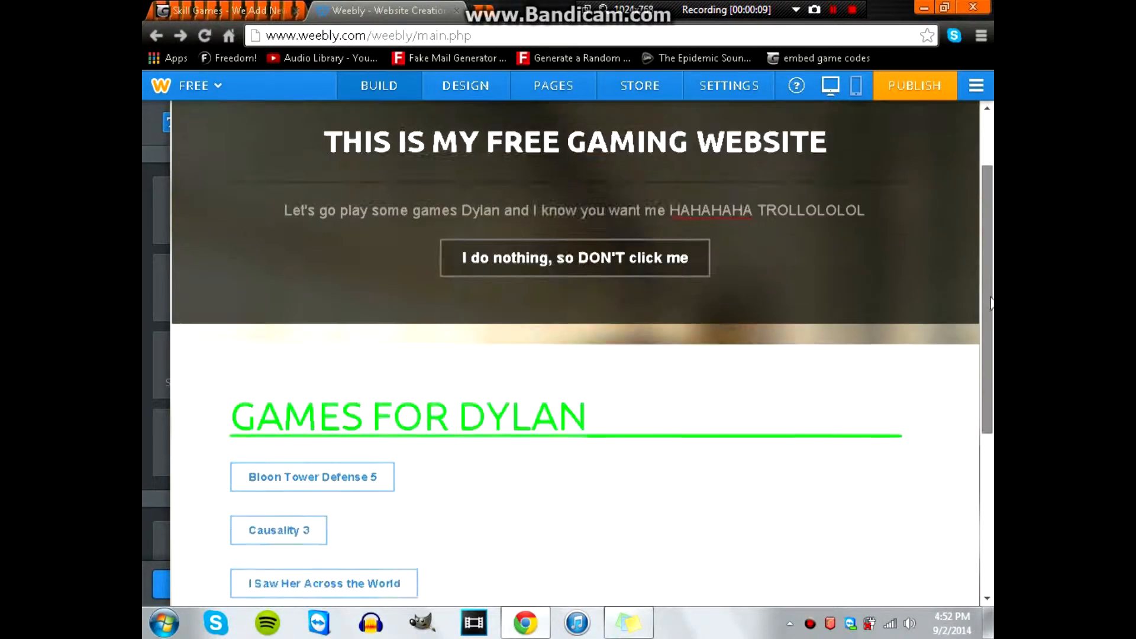
{"action": "scroll", "scroll_direction": "up", "scroll_amount": 3}
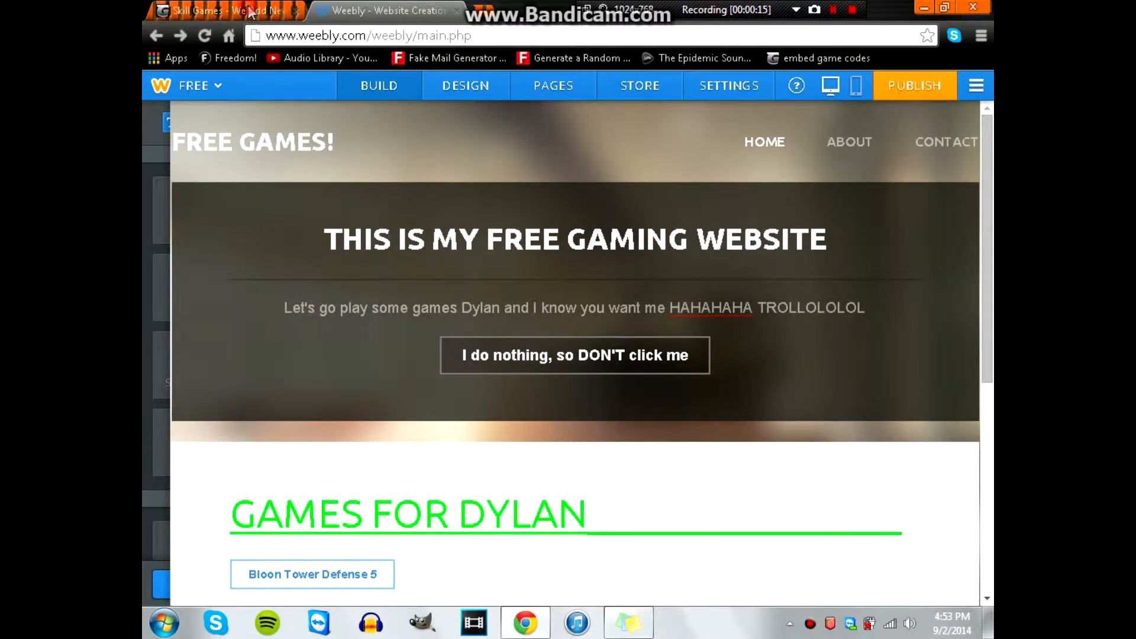
Step: Switch to the Gameslist tab and go to the Flappy Persie game page's embed section
{"action": "left_click", "coordinate": [217, 10]}
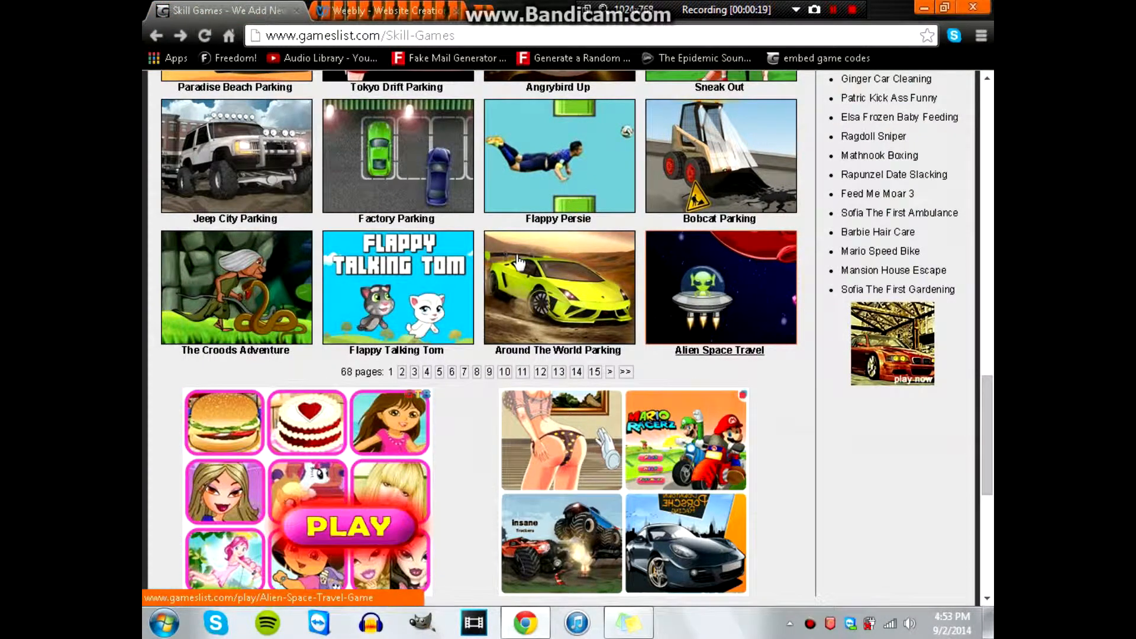
{"action": "mouse_move", "coordinate": [396, 288]}
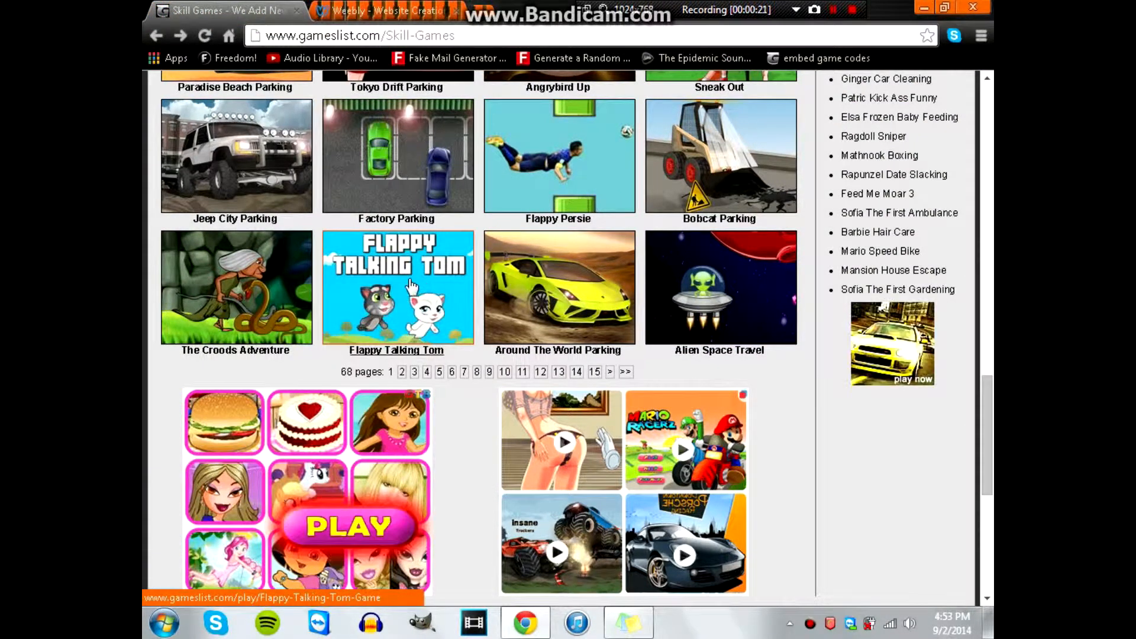
{"action": "left_click", "coordinate": [558, 156]}
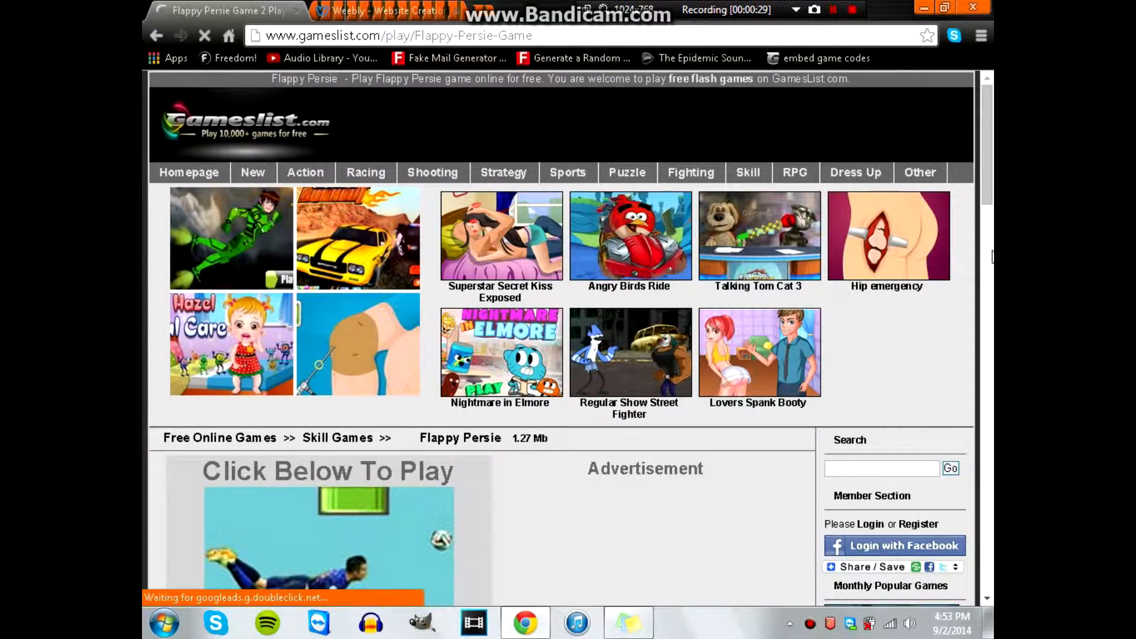
{"action": "scroll", "scroll_direction": "down", "scroll_amount": 3}
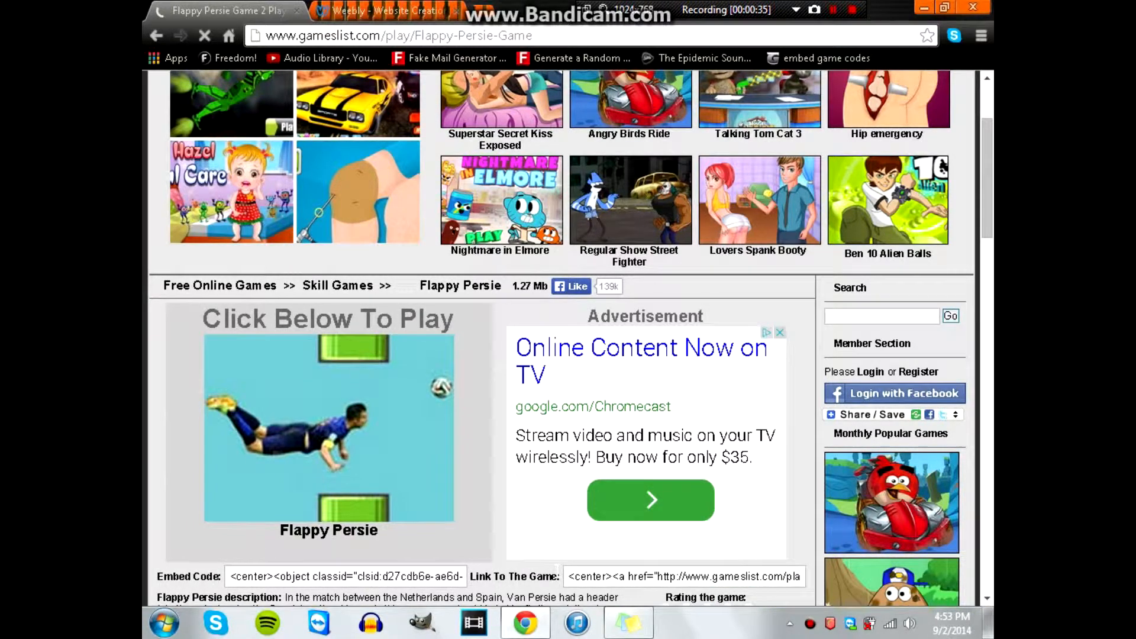
Step: Copy the Flappy Persie embed code and return to the Weebly editor tab
{"action": "triple_click", "coordinate": [346, 576]}
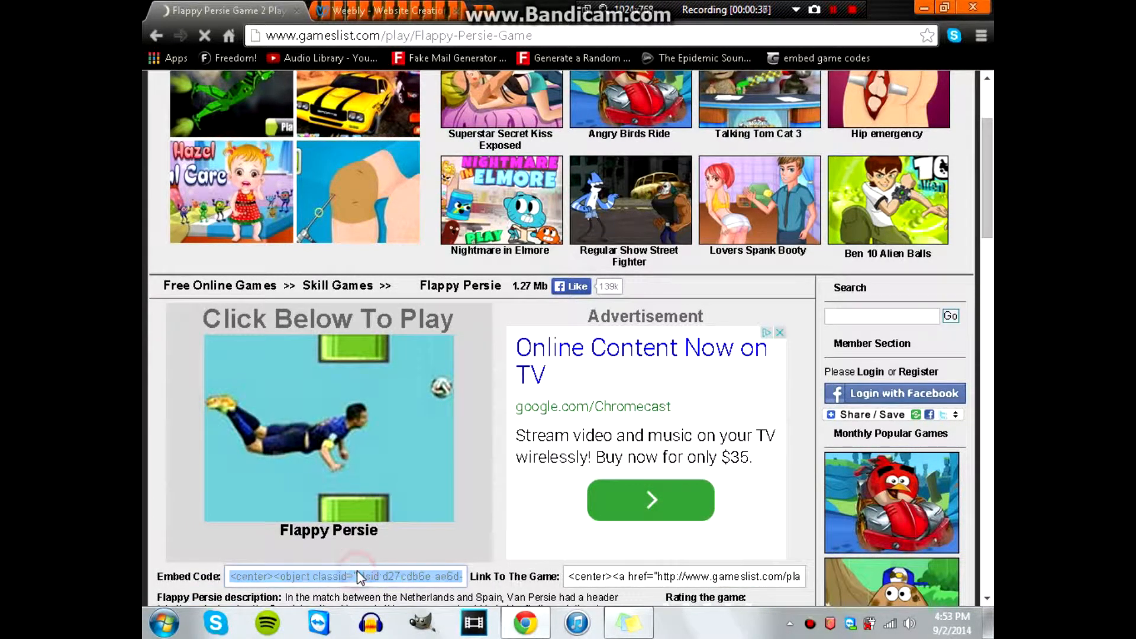
{"action": "right_click", "coordinate": [347, 576]}
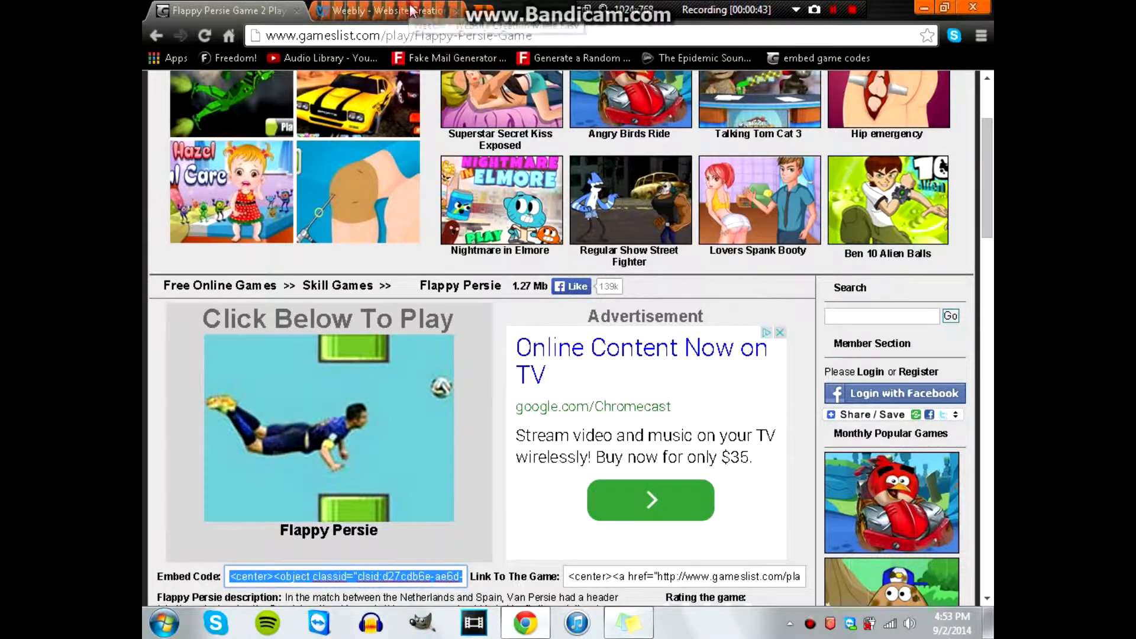
{"action": "left_click", "coordinate": [384, 11]}
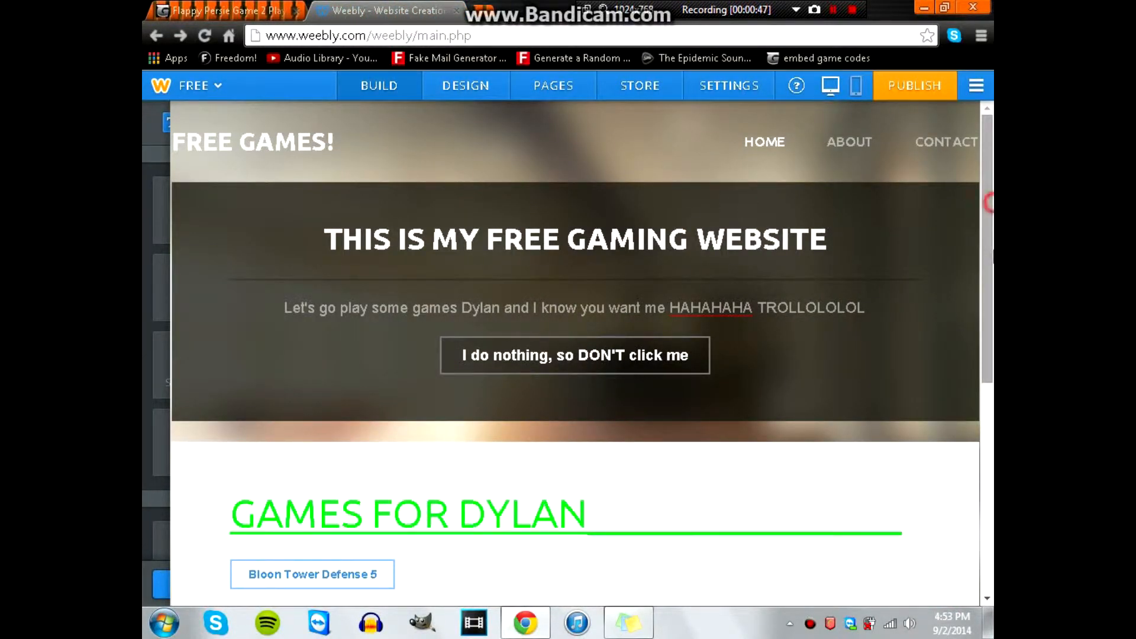
{"action": "scroll", "scroll_direction": "down", "scroll_amount": 3}
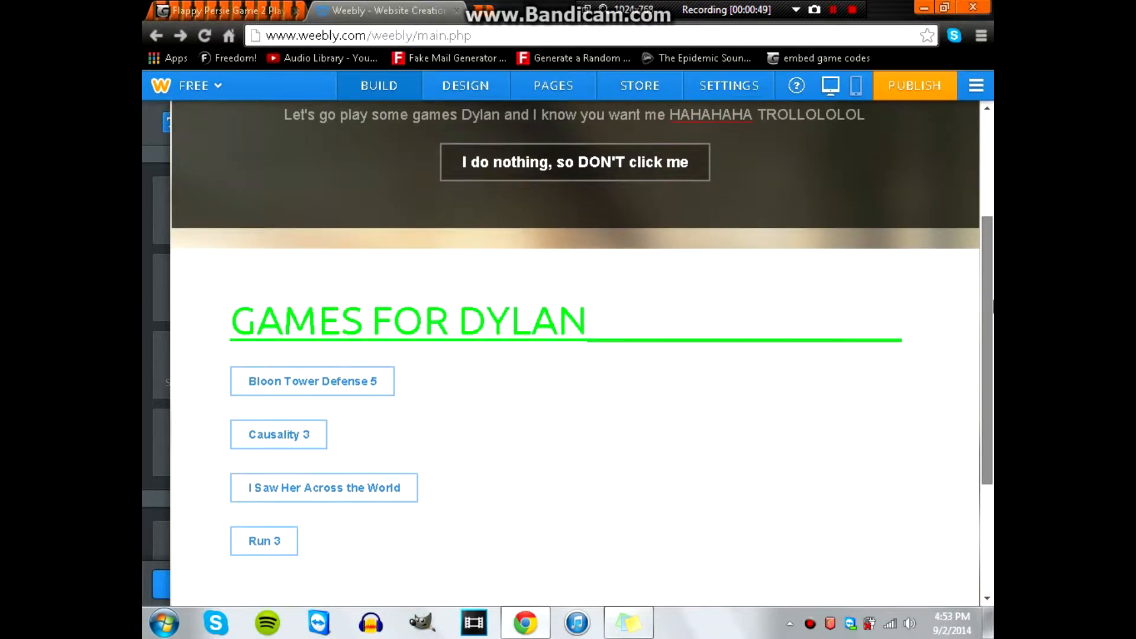
{"action": "scroll", "scroll_direction": "up", "scroll_amount": 3}
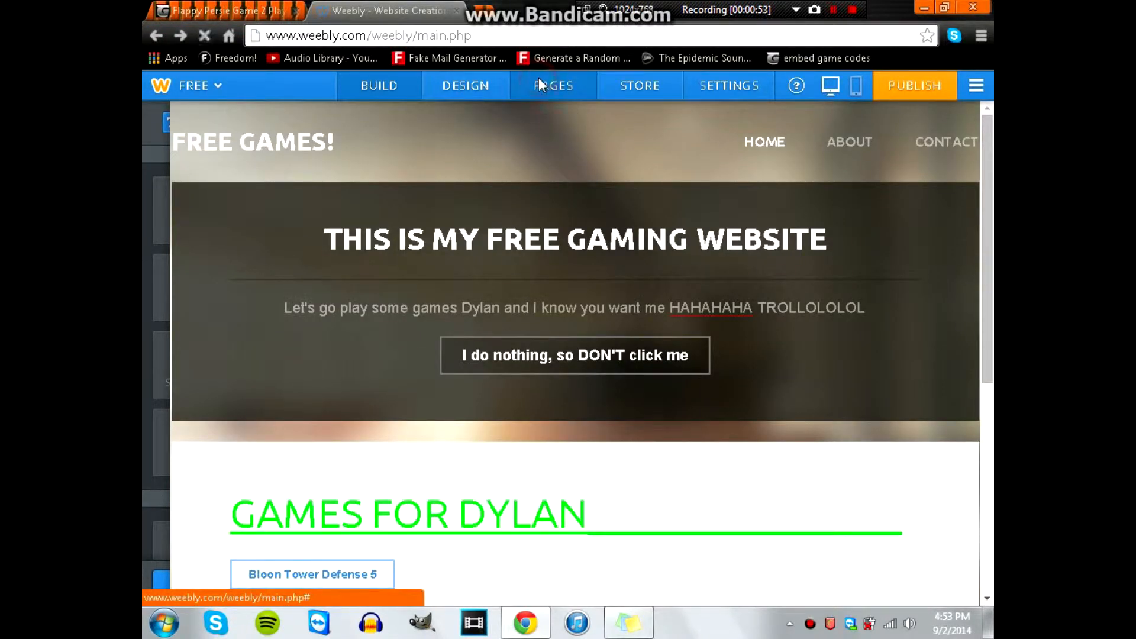
Step: Add a new standard page to the site with the No Header layout
{"action": "left_click", "coordinate": [553, 85]}
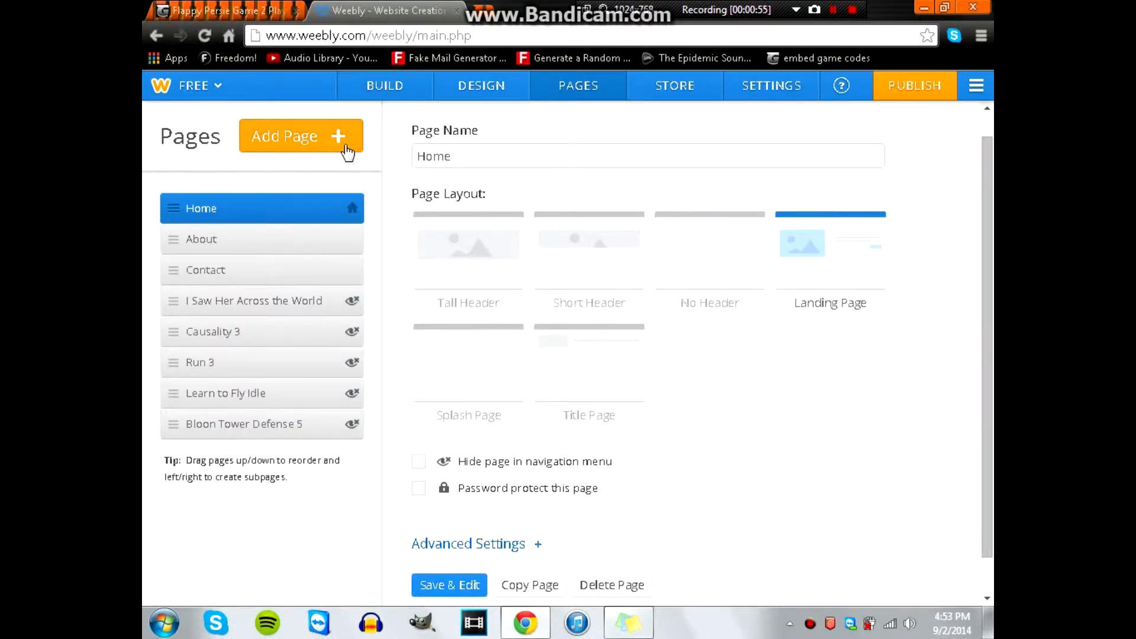
{"action": "left_click", "coordinate": [299, 137]}
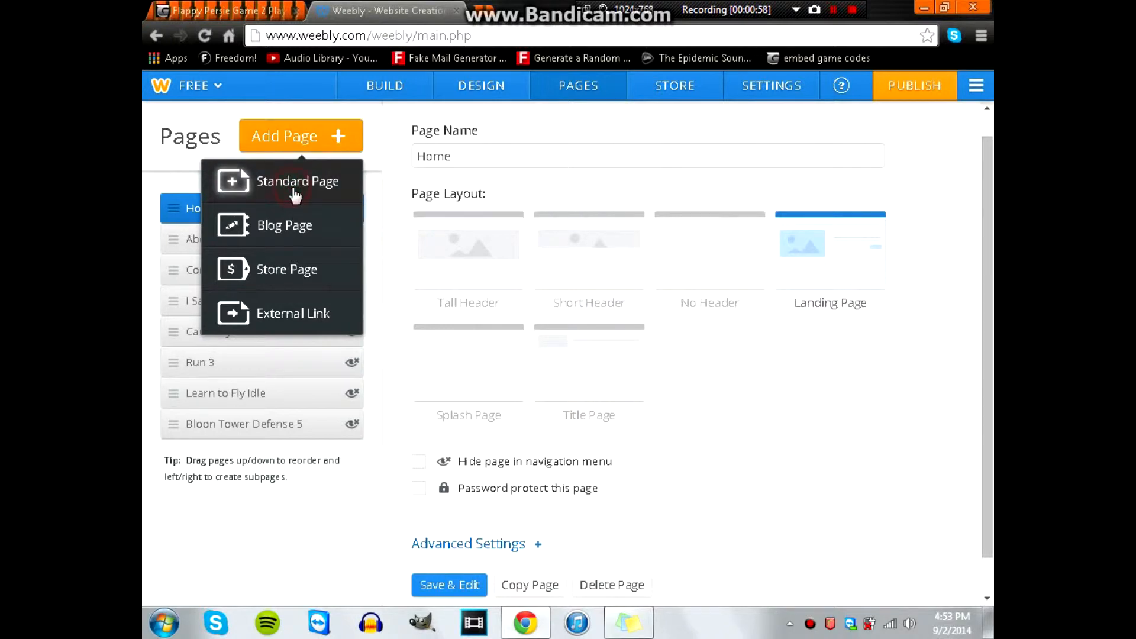
{"action": "left_click", "coordinate": [298, 181]}
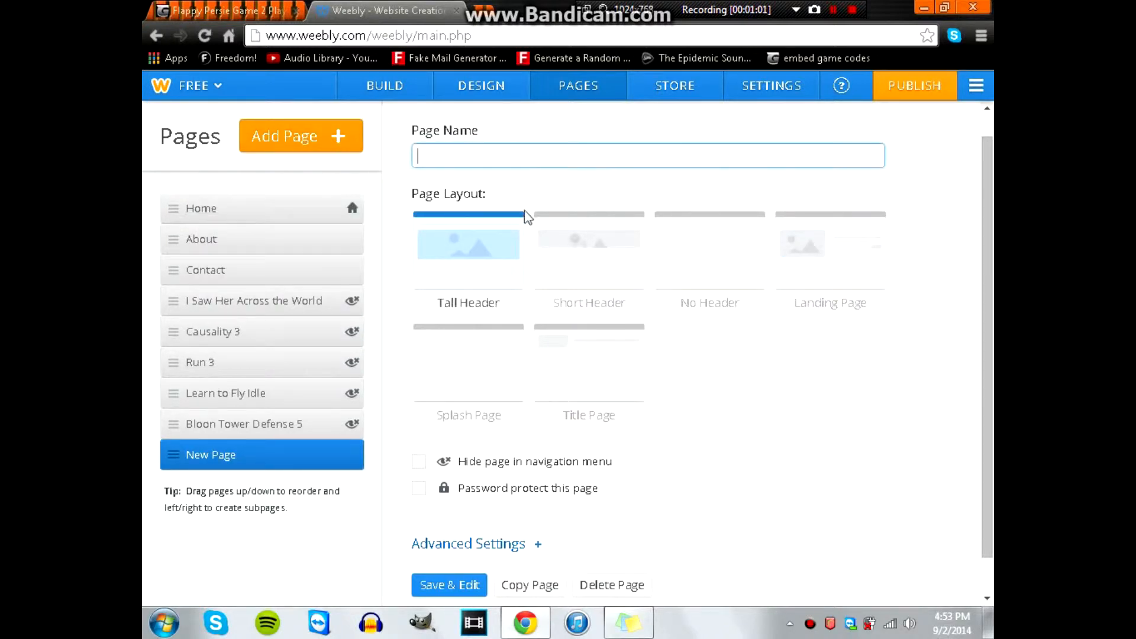
{"action": "left_click", "coordinate": [708, 250]}
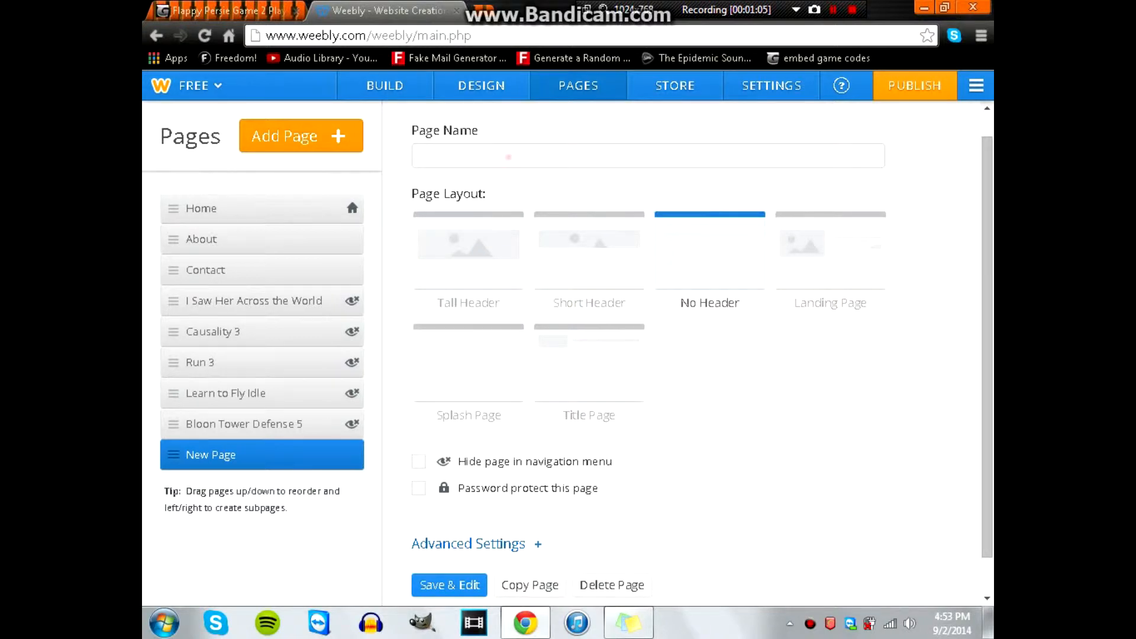
Step: Name the page 'Flappy Persie' and hide it from the navigation menu
{"action": "left_click", "coordinate": [647, 155]}
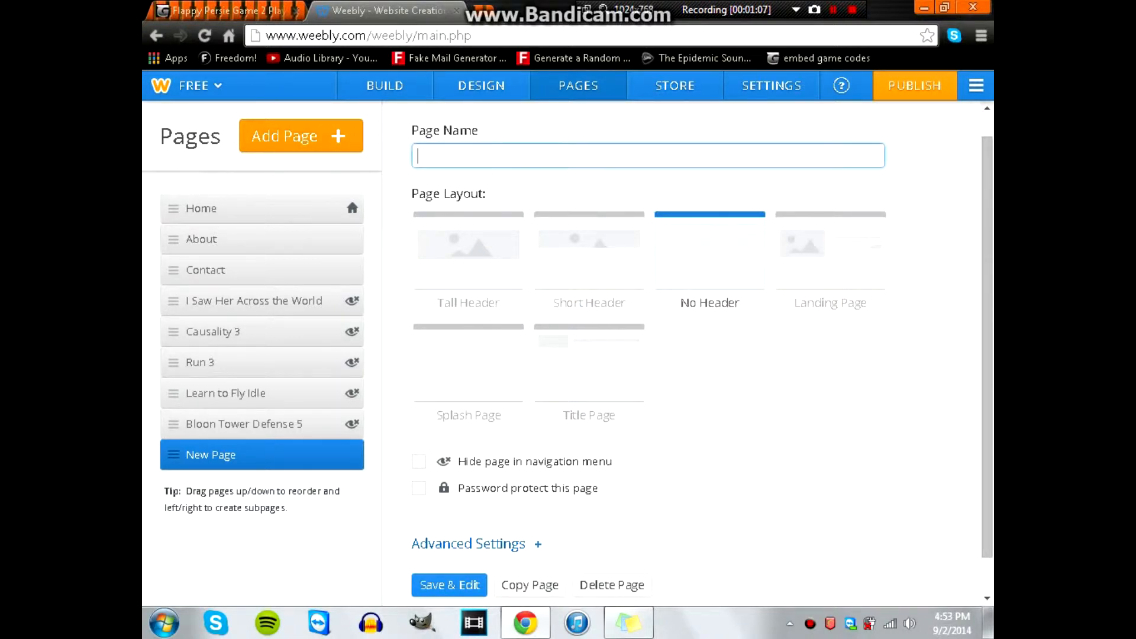
{"action": "type", "text": "fLAPPY"}
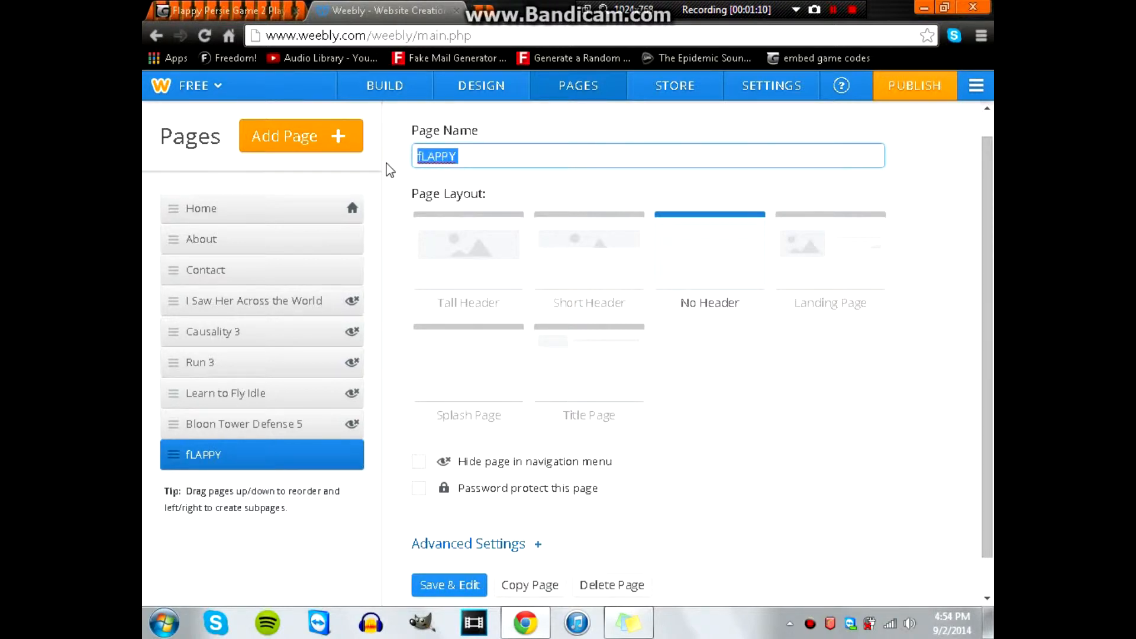
{"action": "type", "text": "F"}
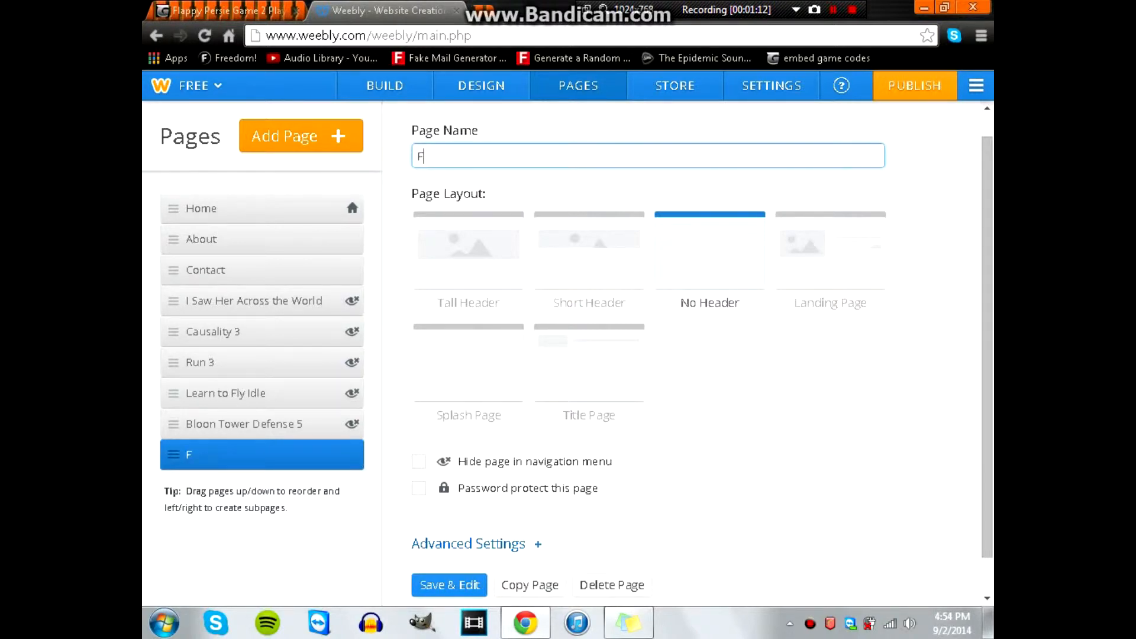
{"action": "type", "text": "lappy"}
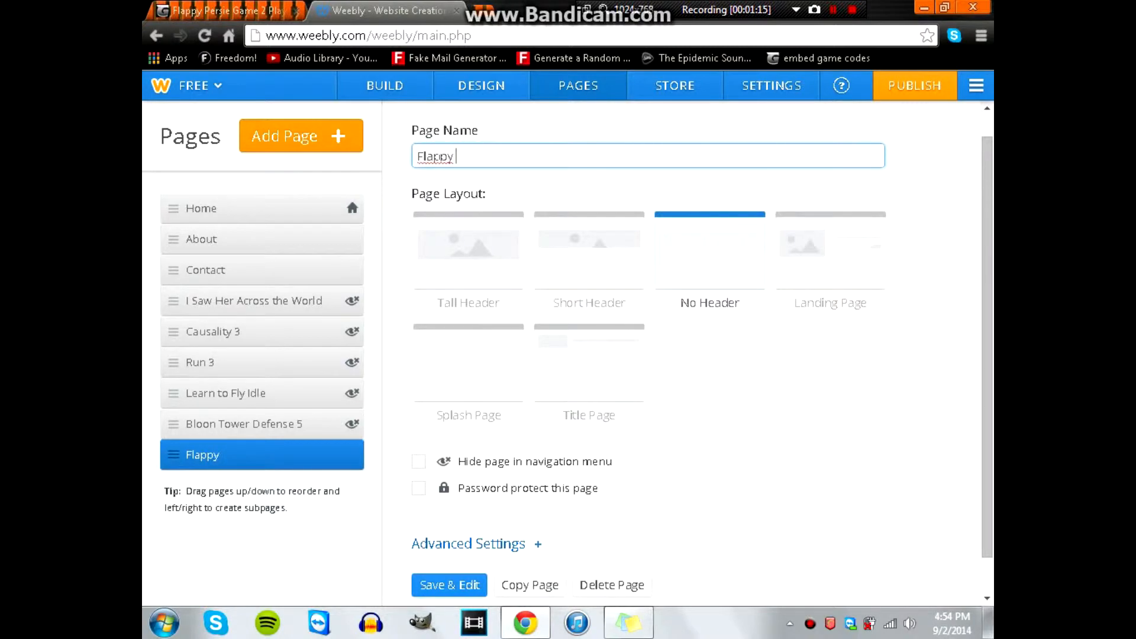
{"action": "type", "text": "P"}
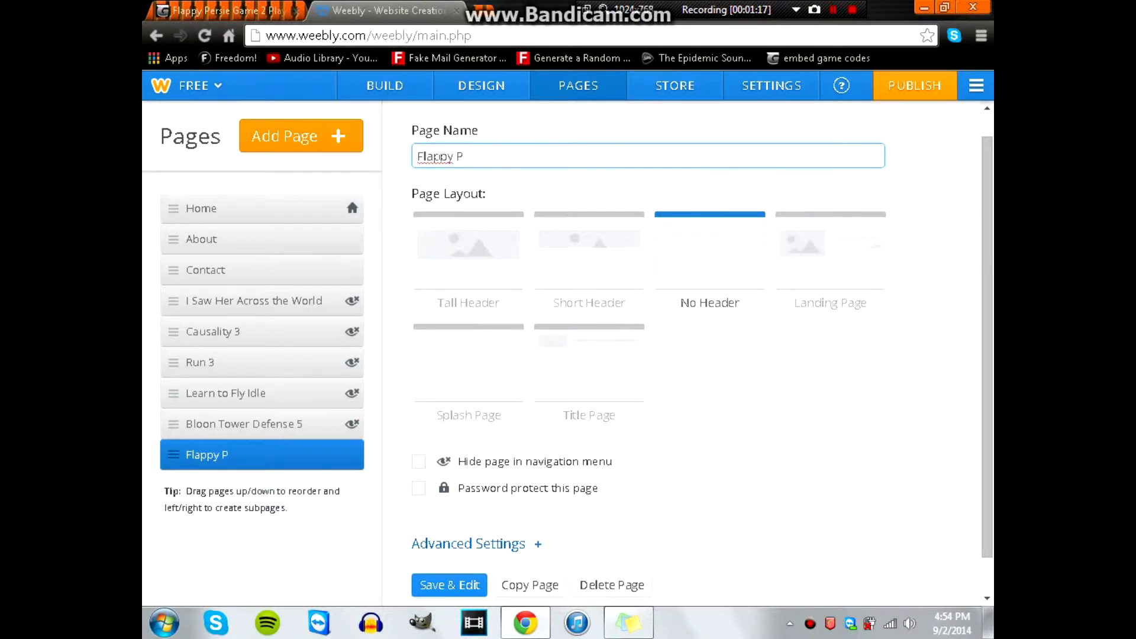
{"action": "type", "text": "ersie"}
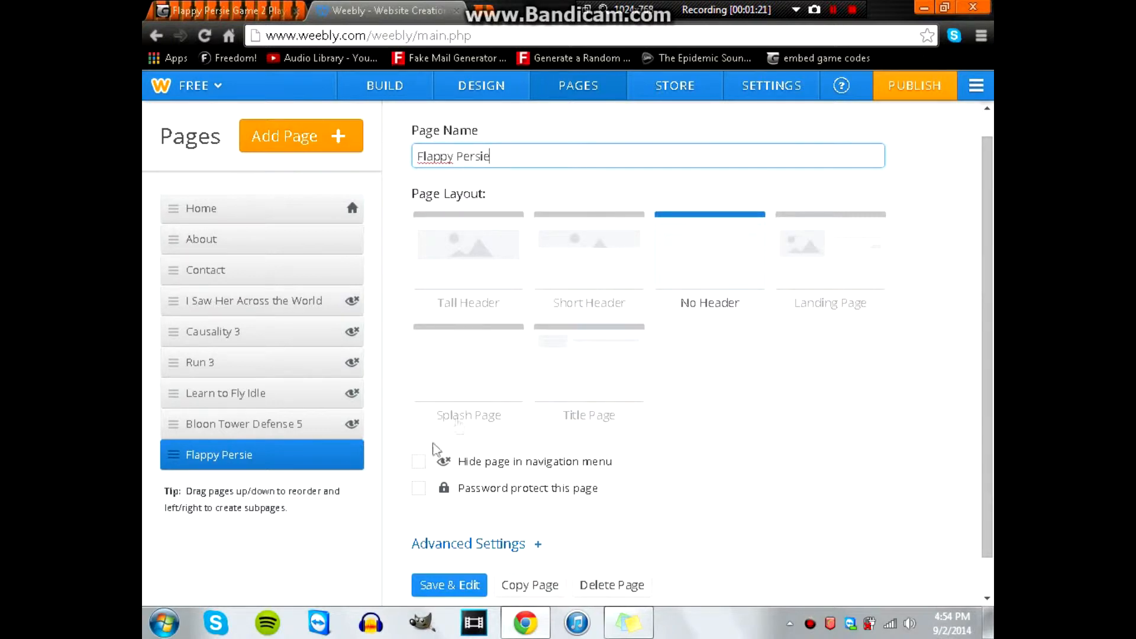
{"action": "left_click", "coordinate": [419, 461]}
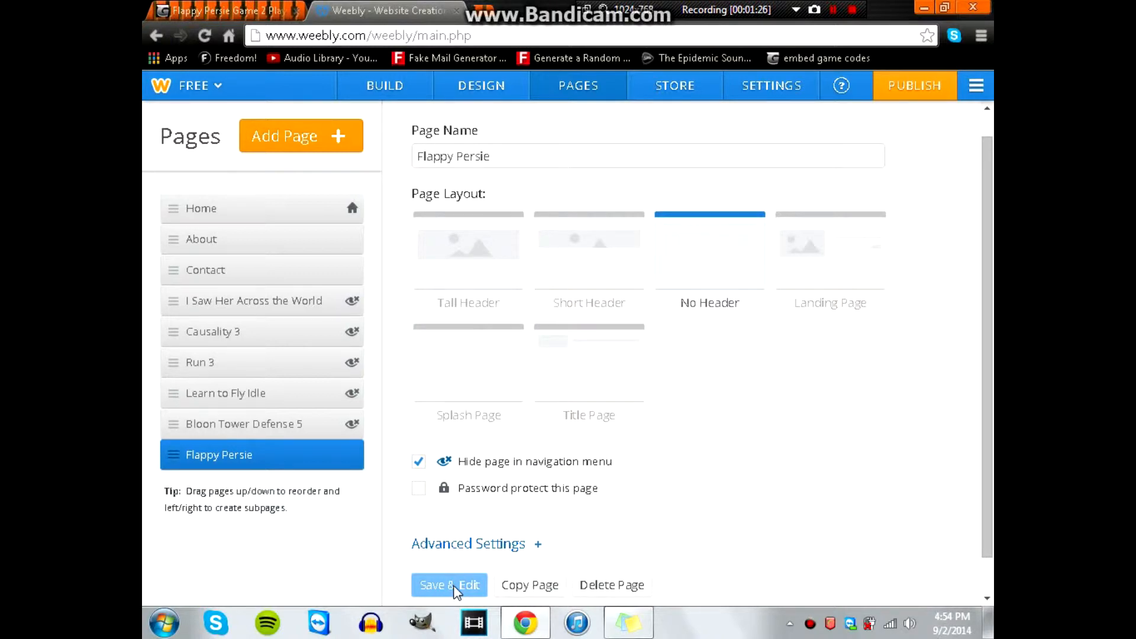
Step: Save the page settings and add a custom HTML embed block to the blank page
{"action": "left_click", "coordinate": [449, 585]}
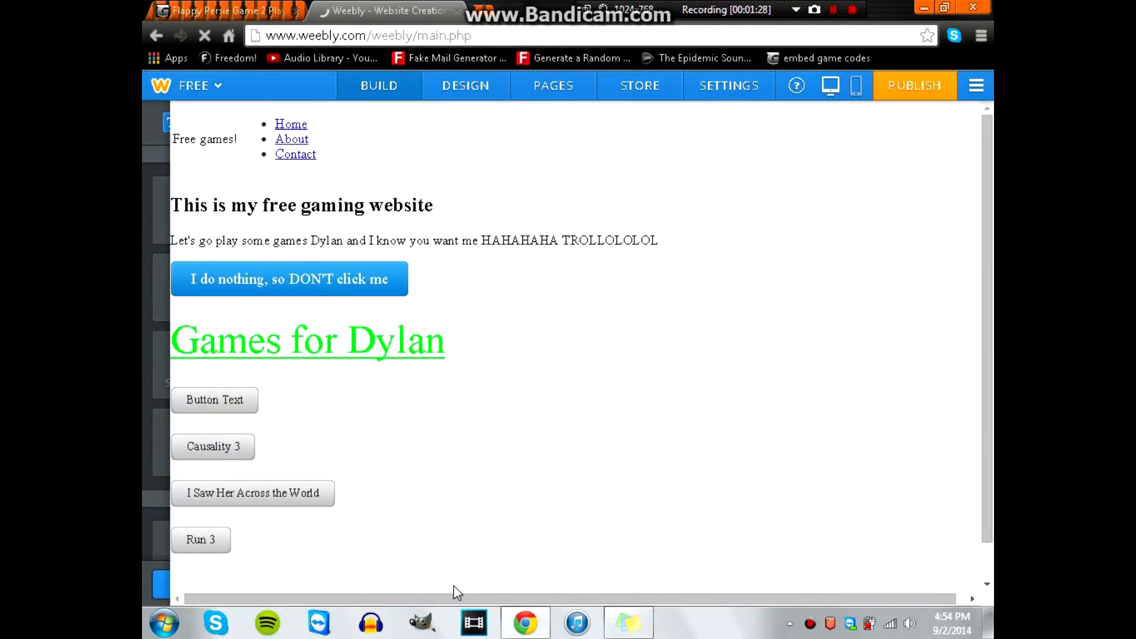
{"action": "left_click", "coordinate": [379, 85]}
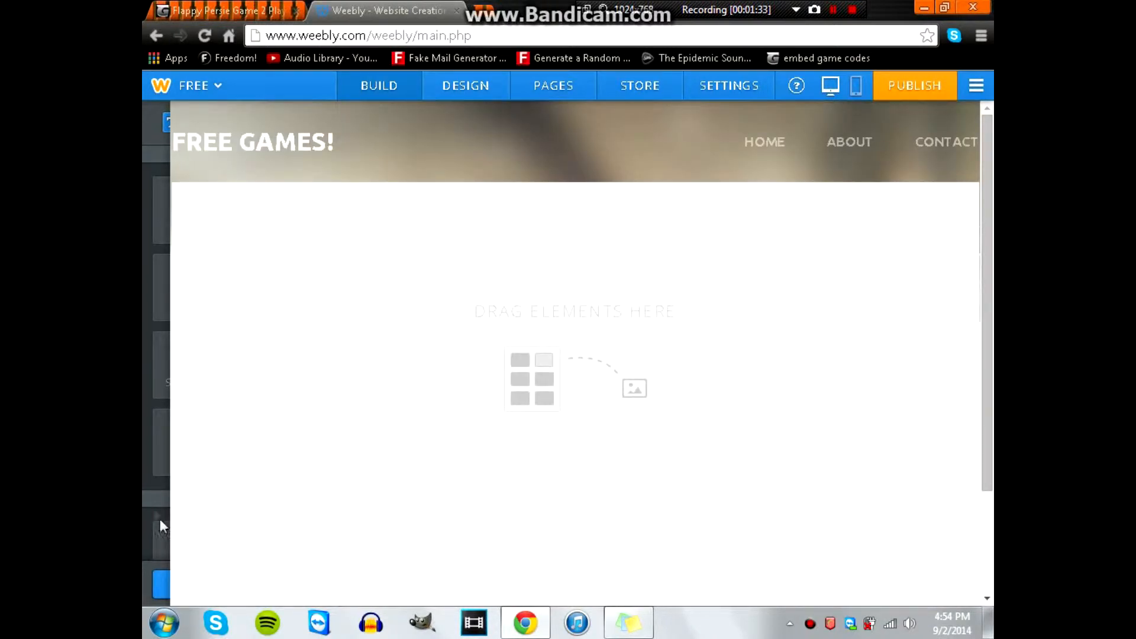
{"action": "left_click", "coordinate": [378, 85]}
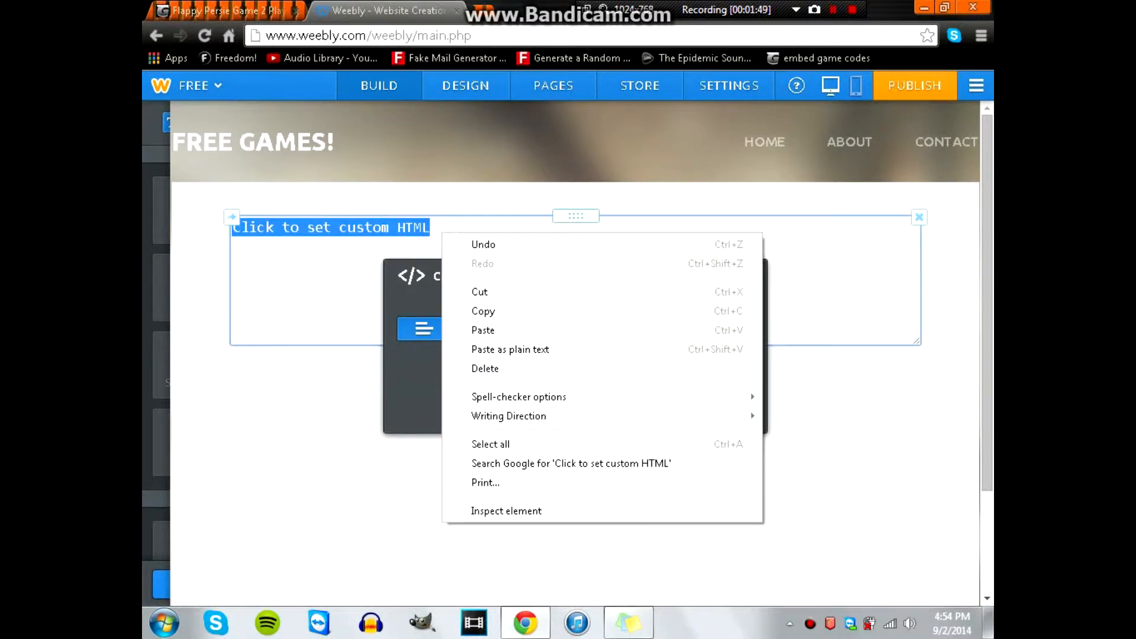
Step: Paste the Flappy Persie embed code into the custom HTML block so the game loads
{"action": "left_click", "coordinate": [483, 330]}
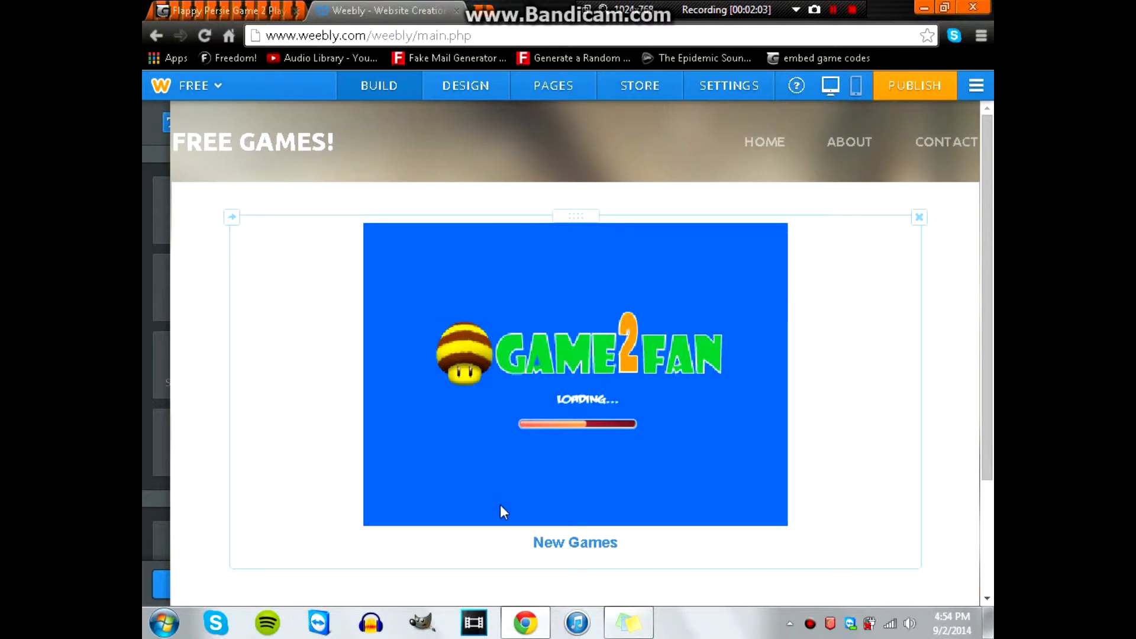
{"action": "mouse_move", "coordinate": [705, 176]}
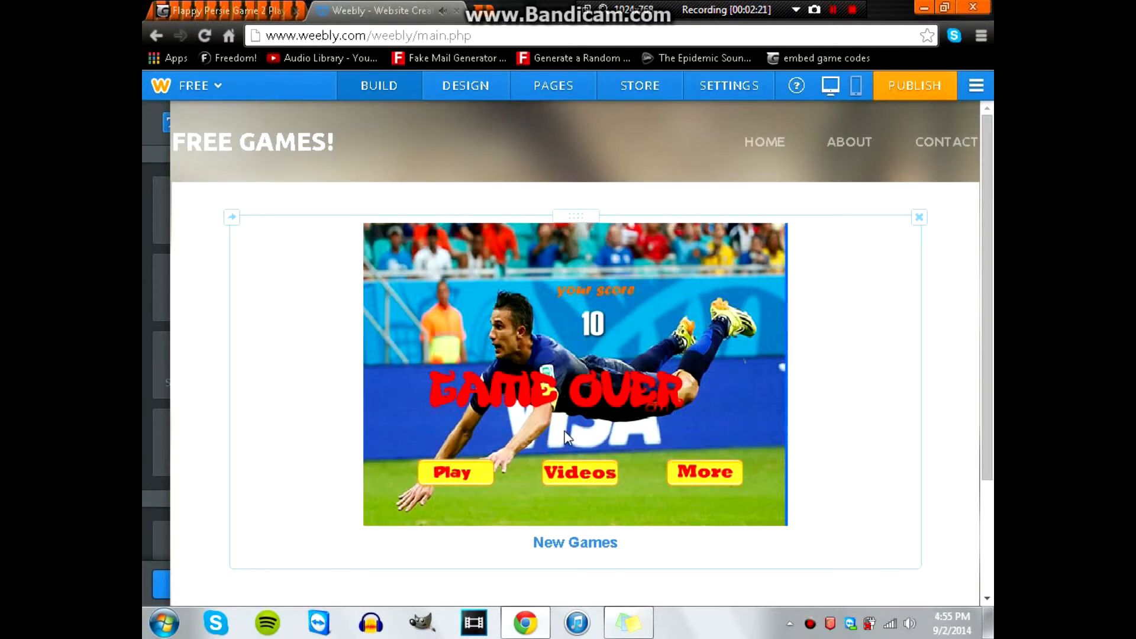
{"action": "mouse_move", "coordinate": [565, 149]}
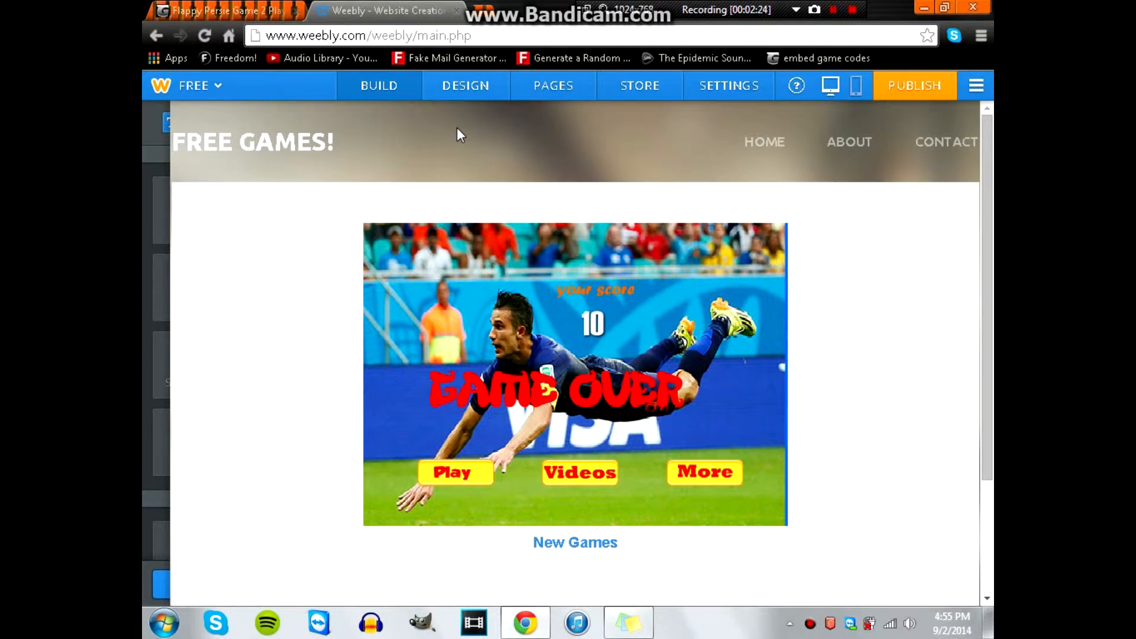
{"action": "mouse_move", "coordinate": [763, 142]}
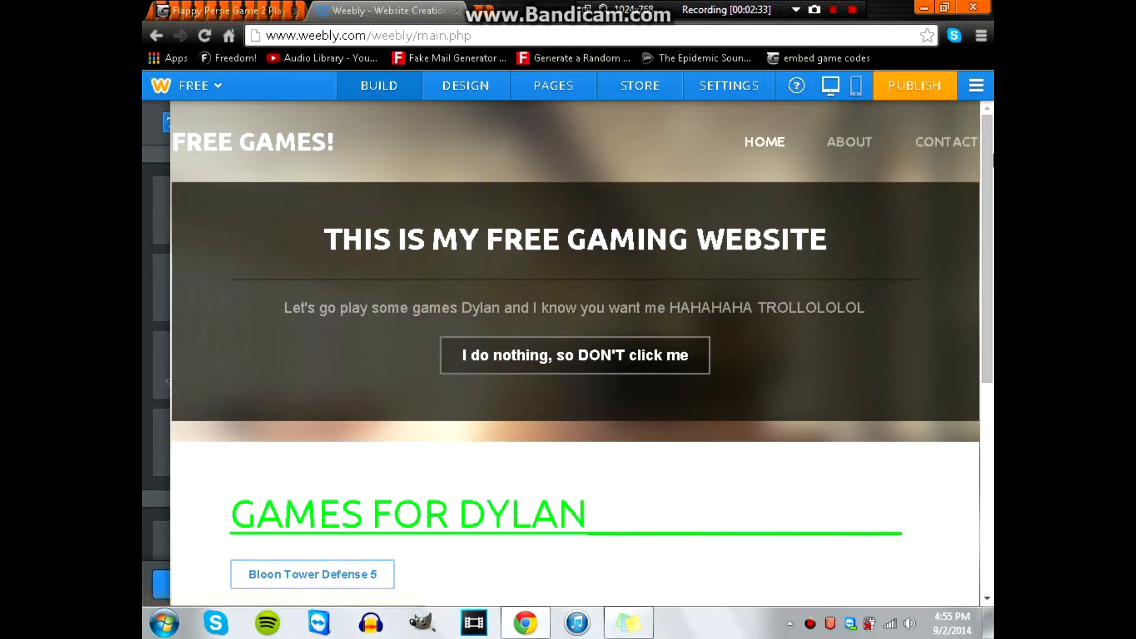
Step: Scroll to the home page games list and bring up the Build elements panel
{"action": "scroll", "scroll_direction": "down", "scroll_amount": 3}
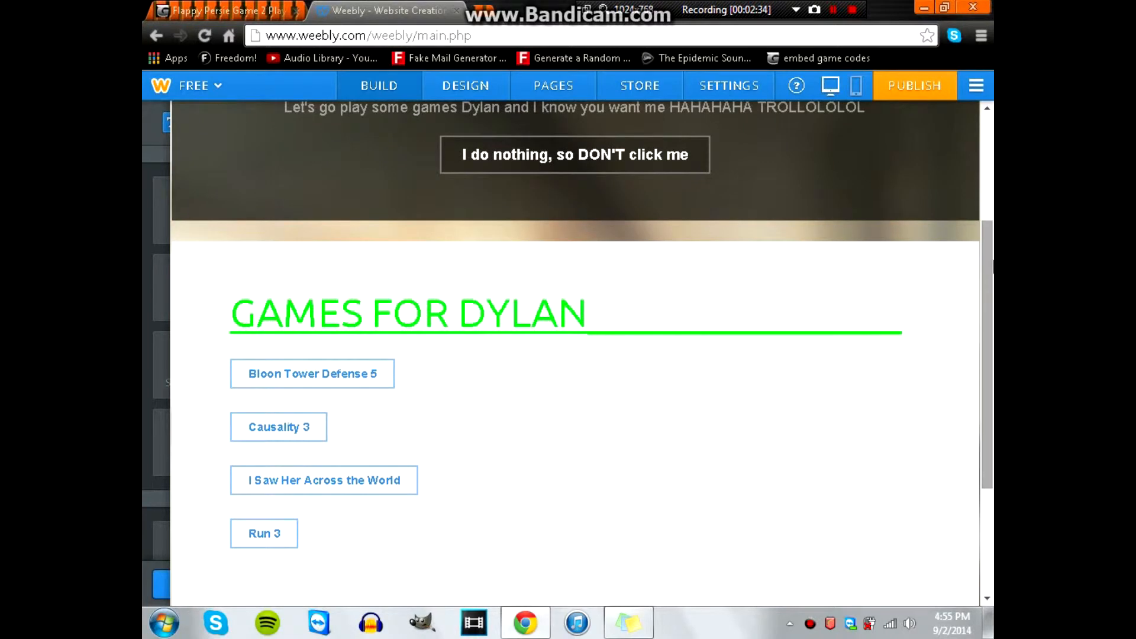
{"action": "left_click", "coordinate": [323, 479]}
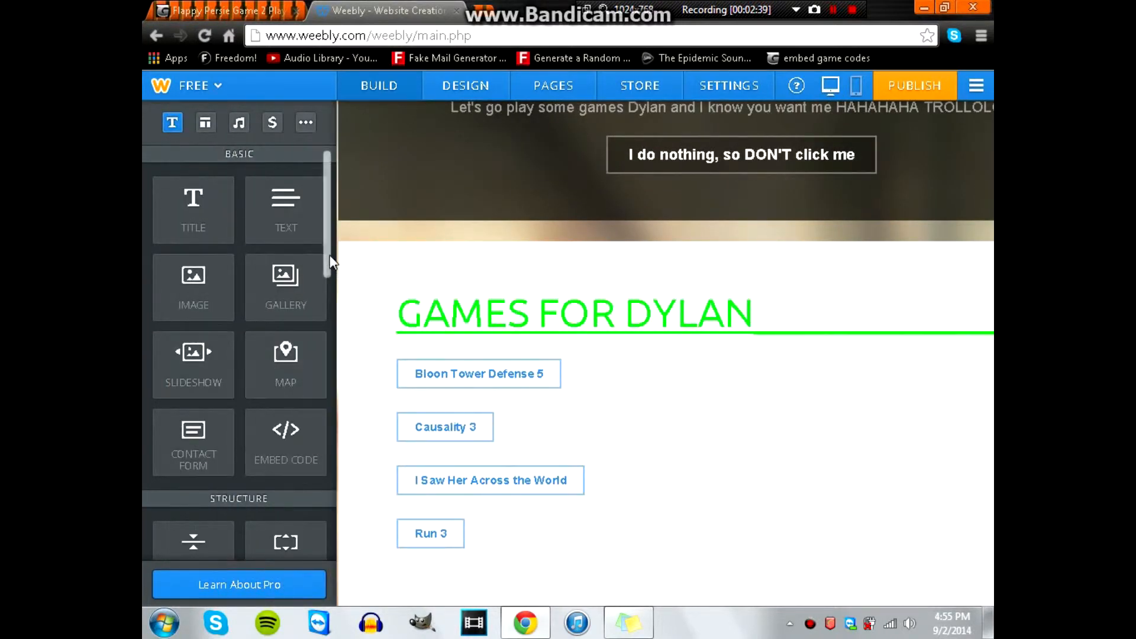
{"action": "scroll", "scroll_direction": "down", "scroll_amount": 3}
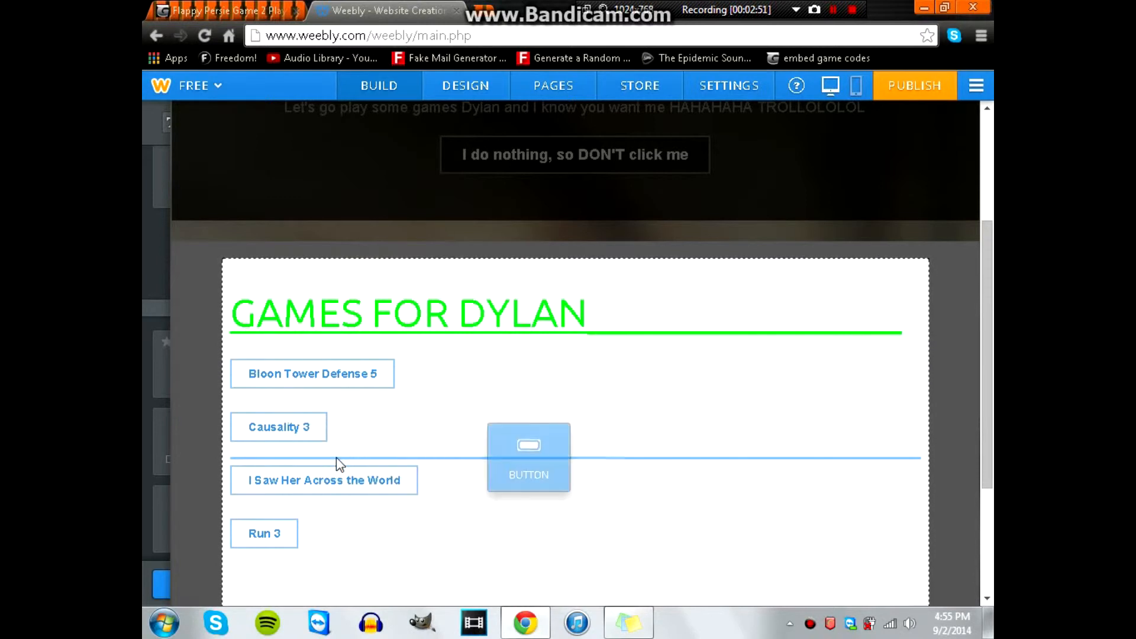
Step: Drop a new button below Causality 3 and label it 'Flappy Persie'
{"action": "left_click", "coordinate": [528, 457]}
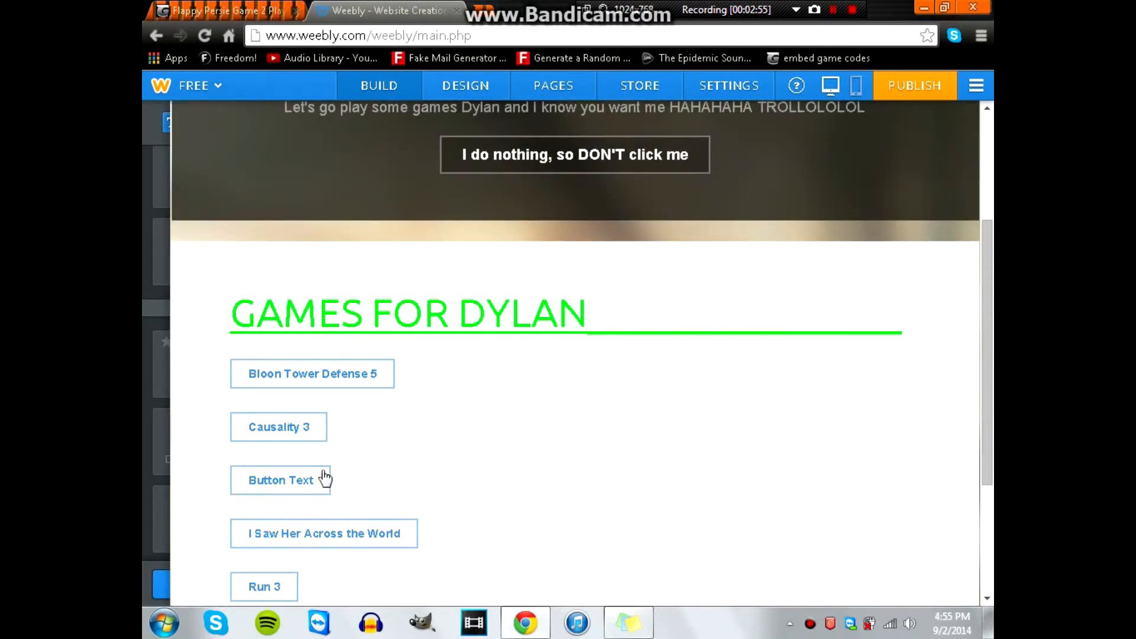
{"action": "left_click", "coordinate": [281, 479]}
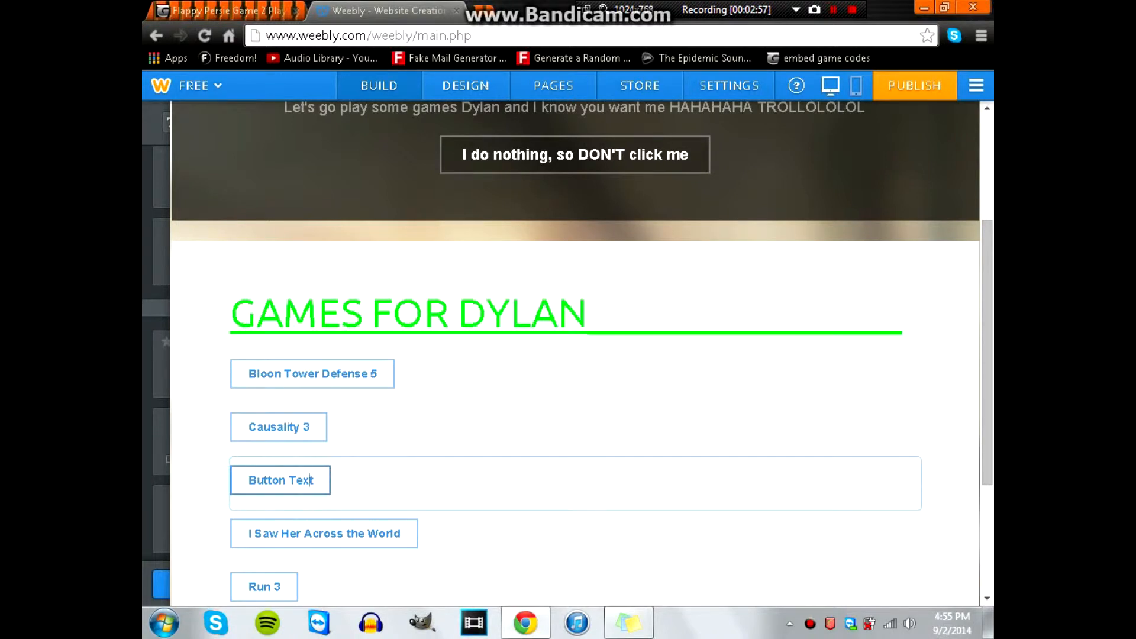
{"action": "left_click", "coordinate": [281, 479]}
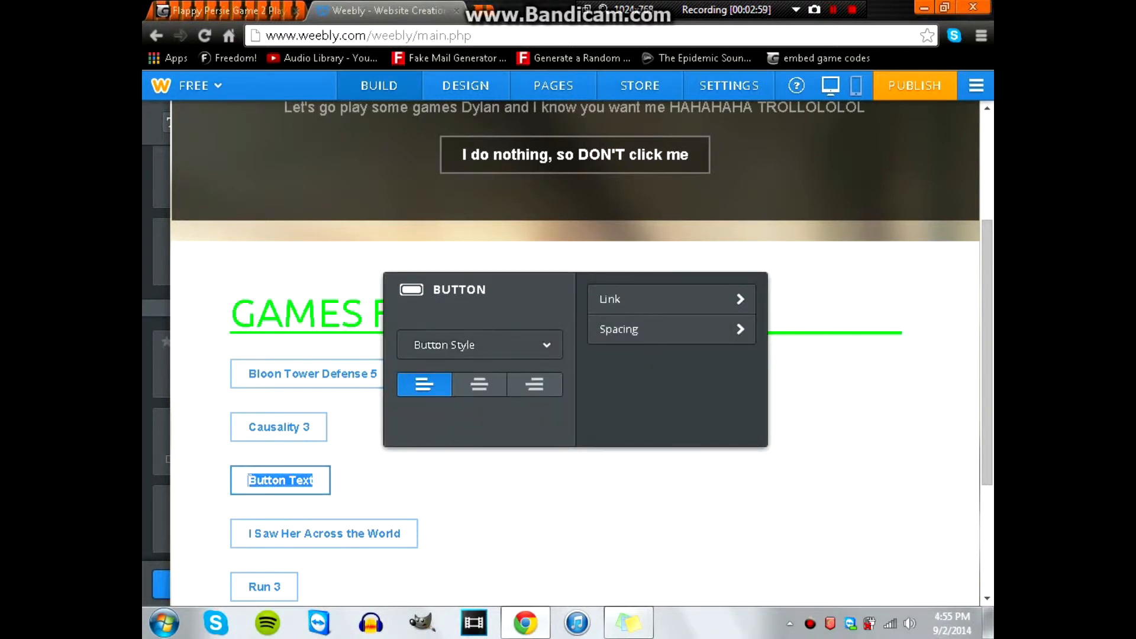
{"action": "type", "text": "FLAP"}
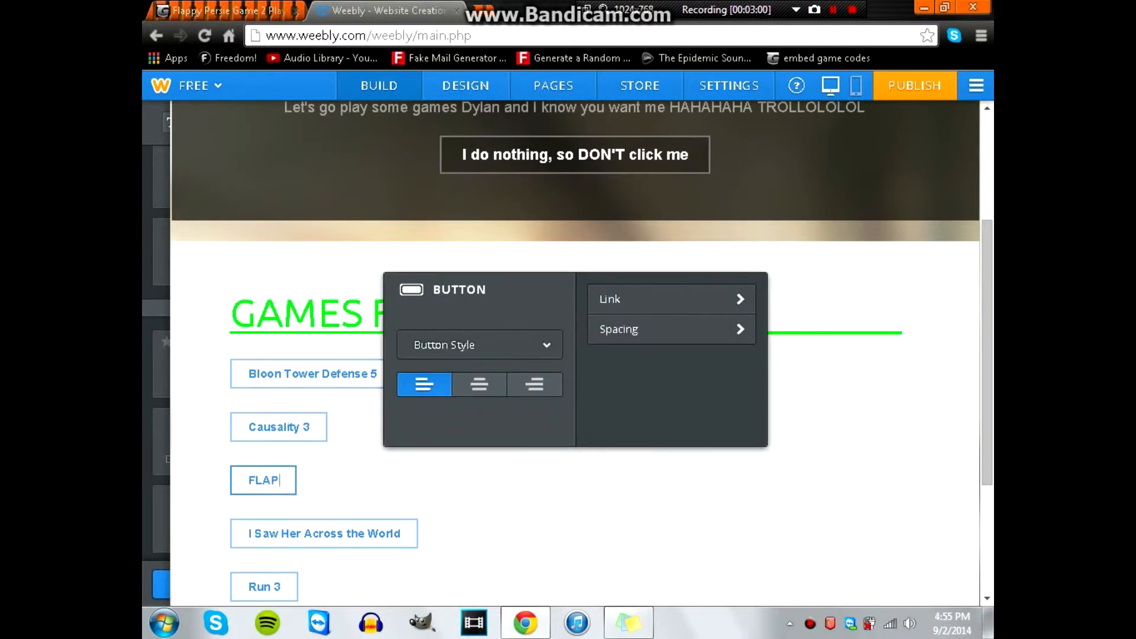
{"action": "key", "text": "Backspace"}
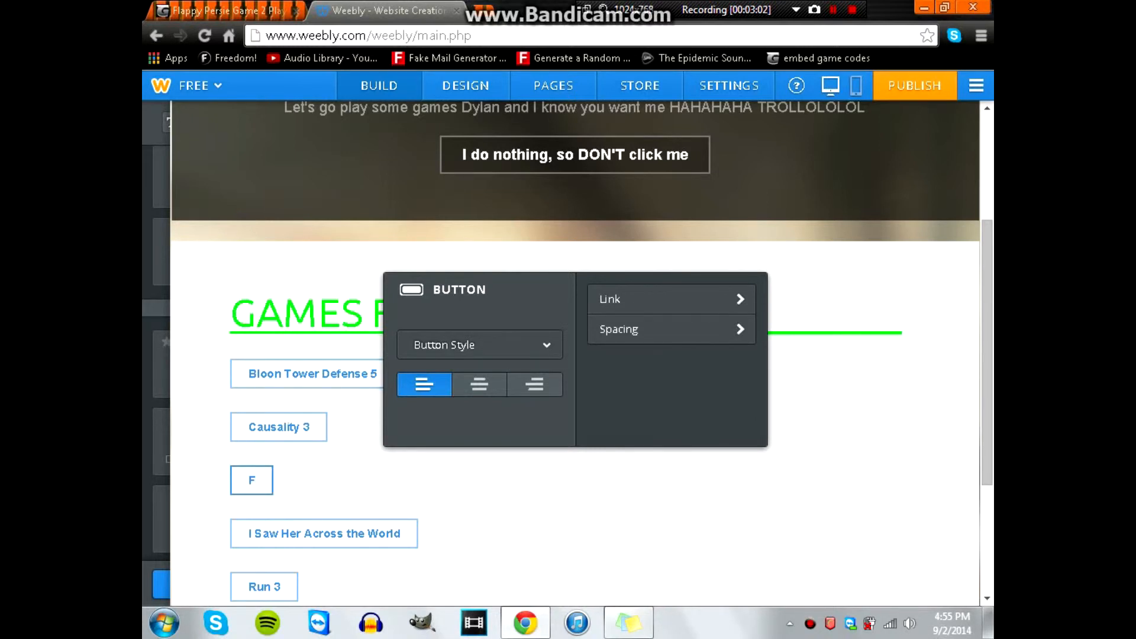
{"action": "type", "text": "lappy"}
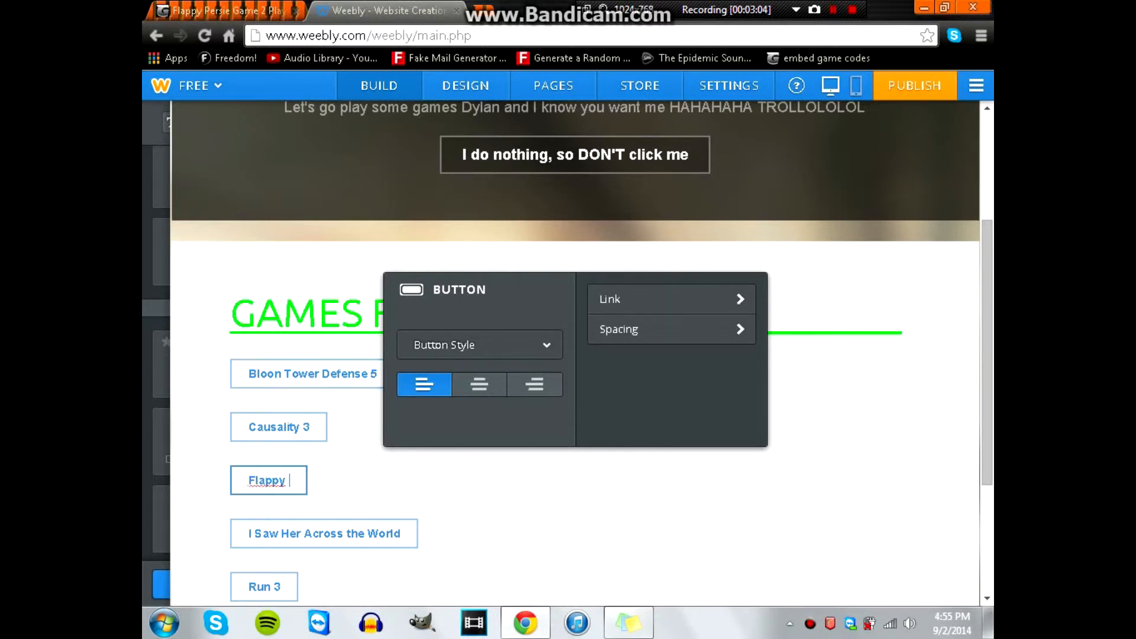
{"action": "type", "text": "Persie"}
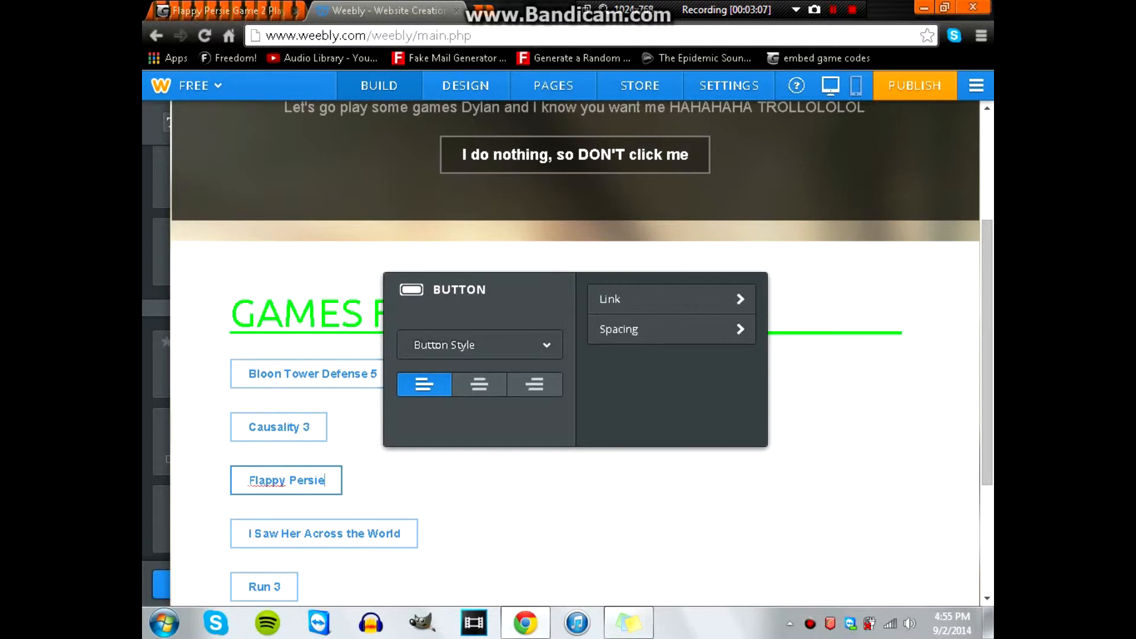
{"action": "mouse_move", "coordinate": [659, 312]}
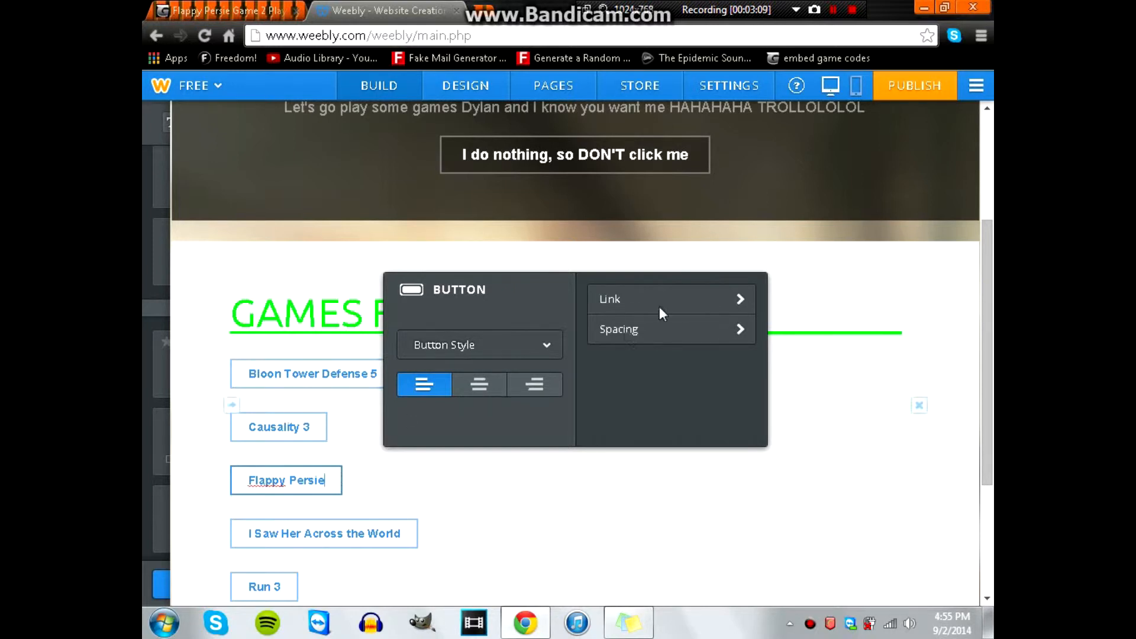
Step: Link the button to the site's Flappy Persie standard page and save it
{"action": "left_click", "coordinate": [666, 298]}
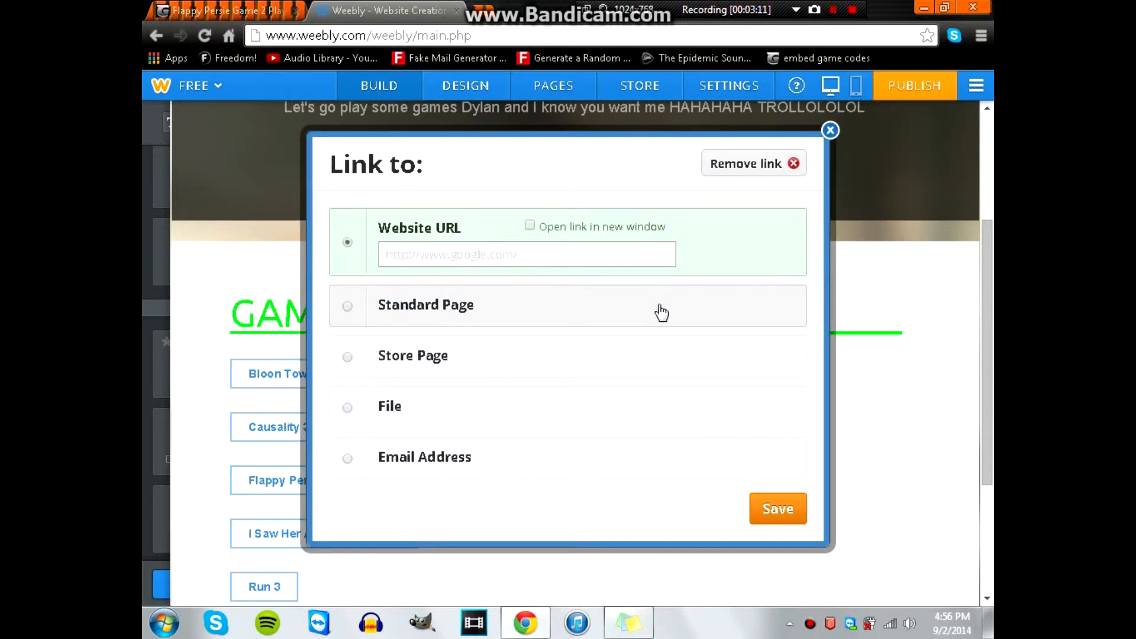
{"action": "left_click", "coordinate": [346, 305]}
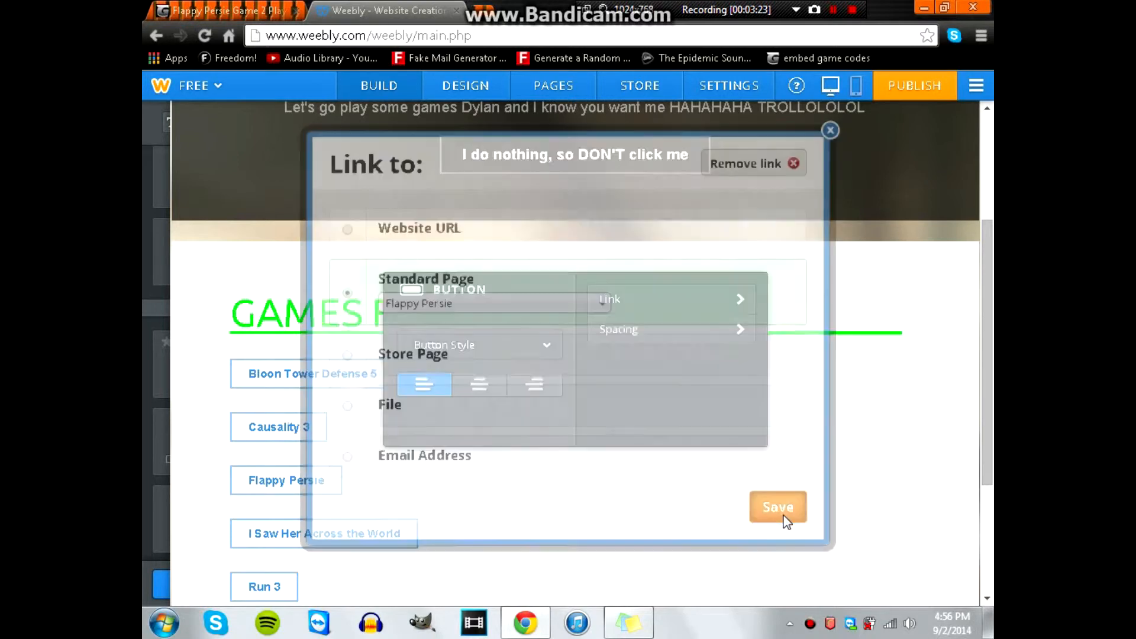
{"action": "left_click", "coordinate": [777, 507]}
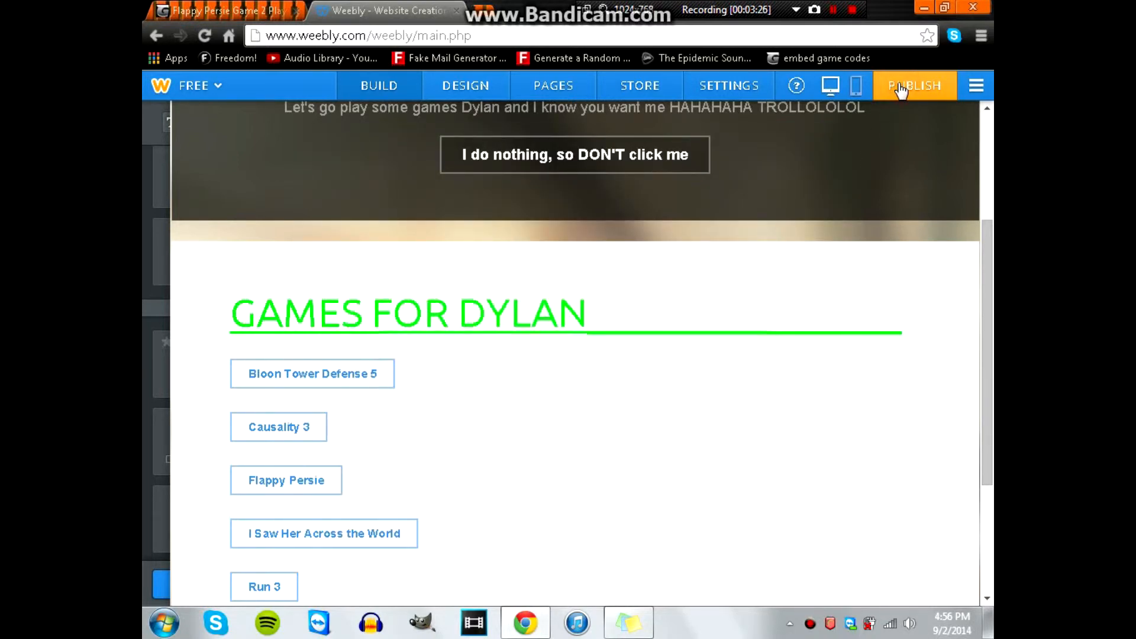
Step: Publish the site and dismiss the Website Published confirmation
{"action": "left_click", "coordinate": [915, 85]}
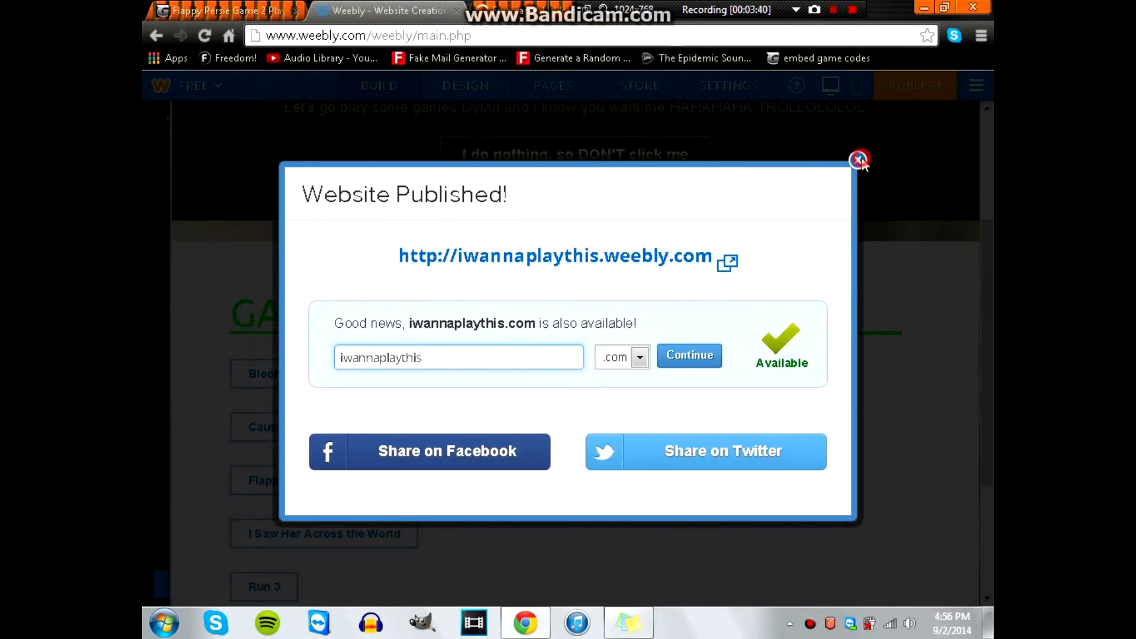
{"action": "left_click", "coordinate": [859, 159]}
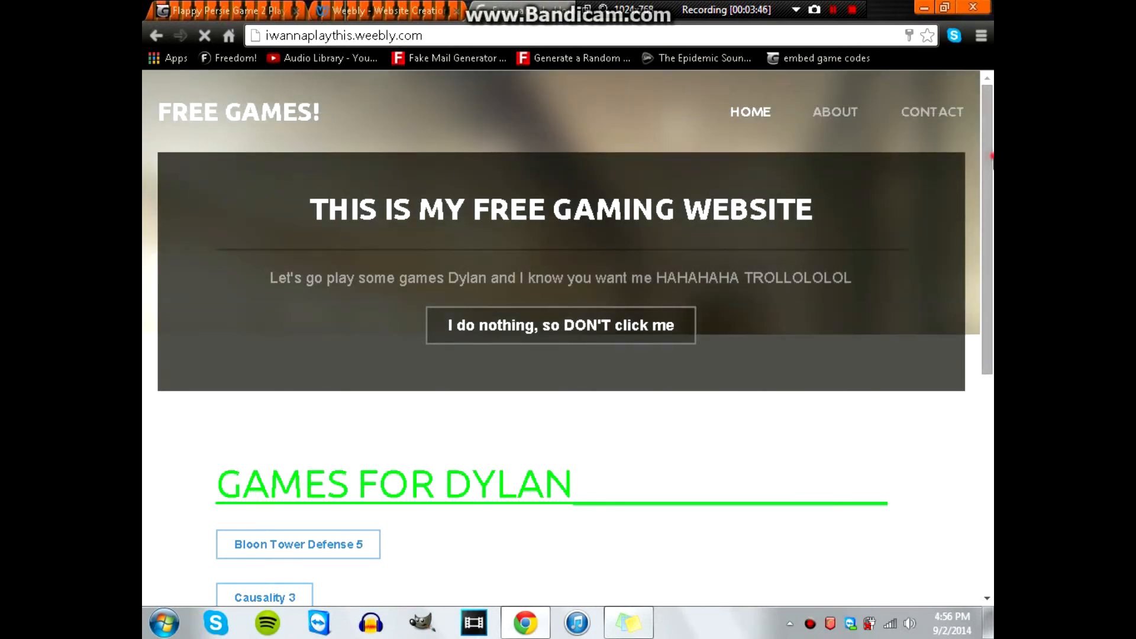
Step: On the live site, follow the Flappy Persie button to flappy-persie.html
{"action": "scroll", "scroll_direction": "down", "scroll_amount": 3}
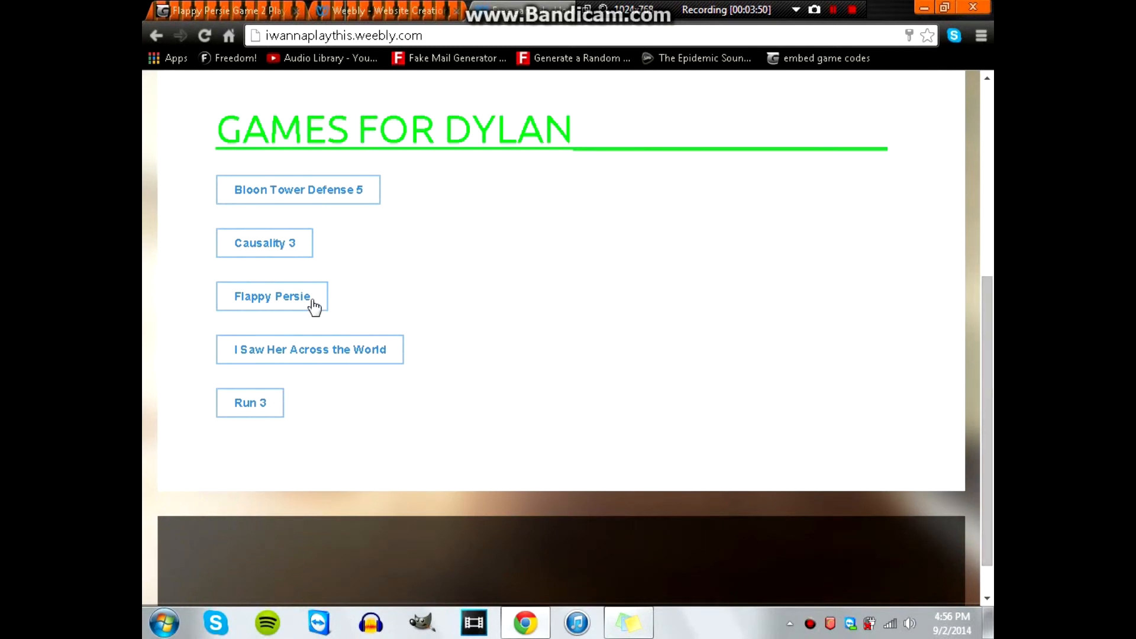
{"action": "left_click", "coordinate": [272, 296]}
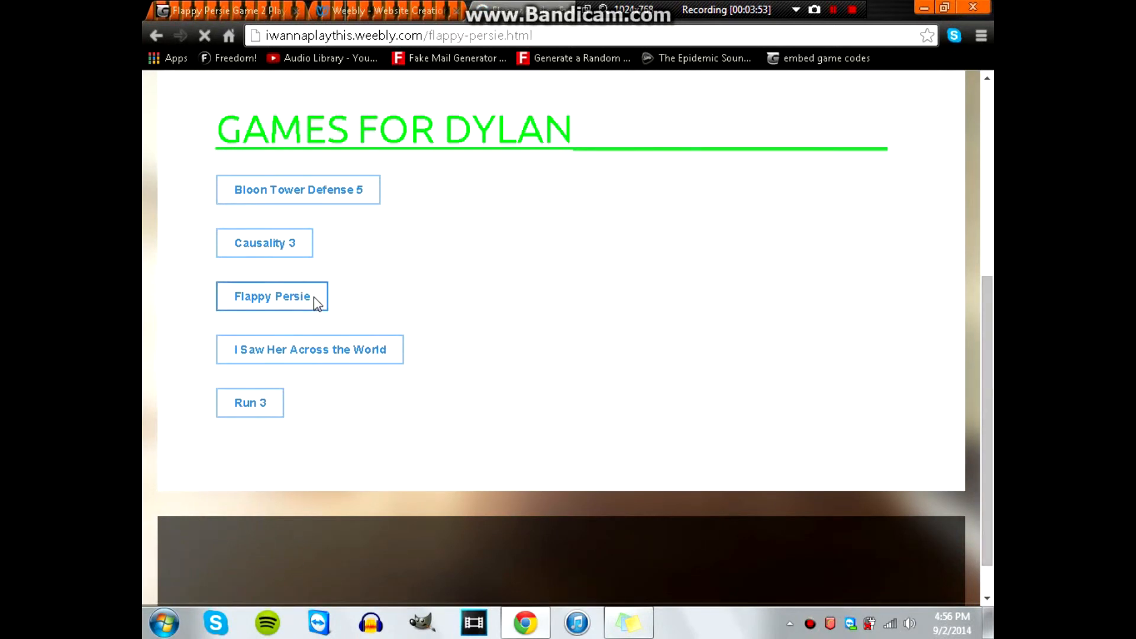
{"action": "left_click", "coordinate": [272, 295]}
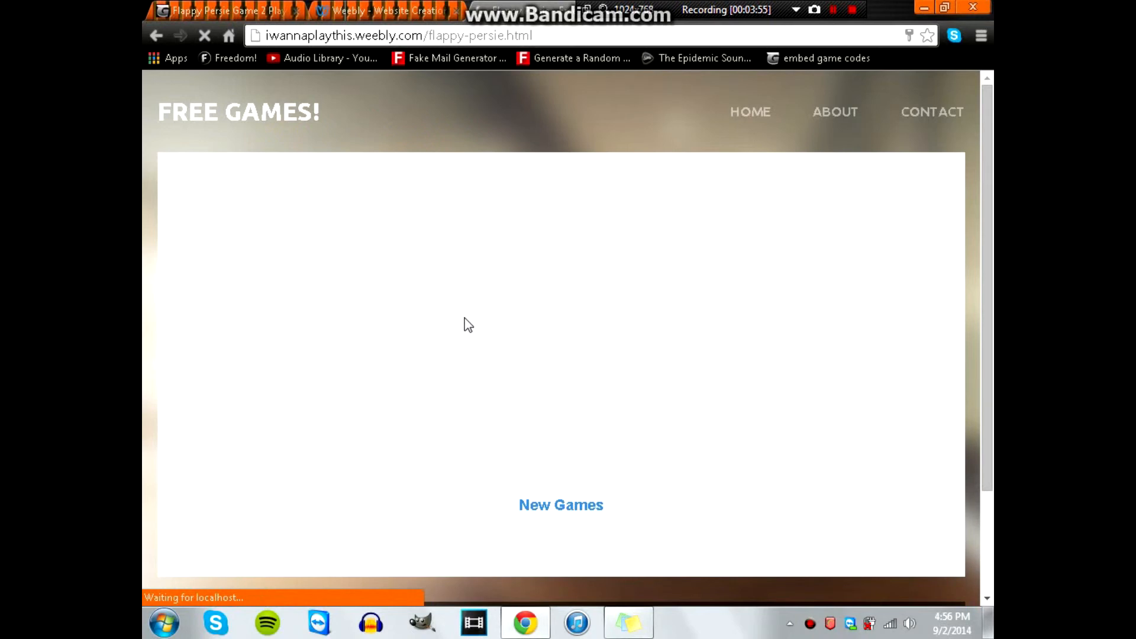